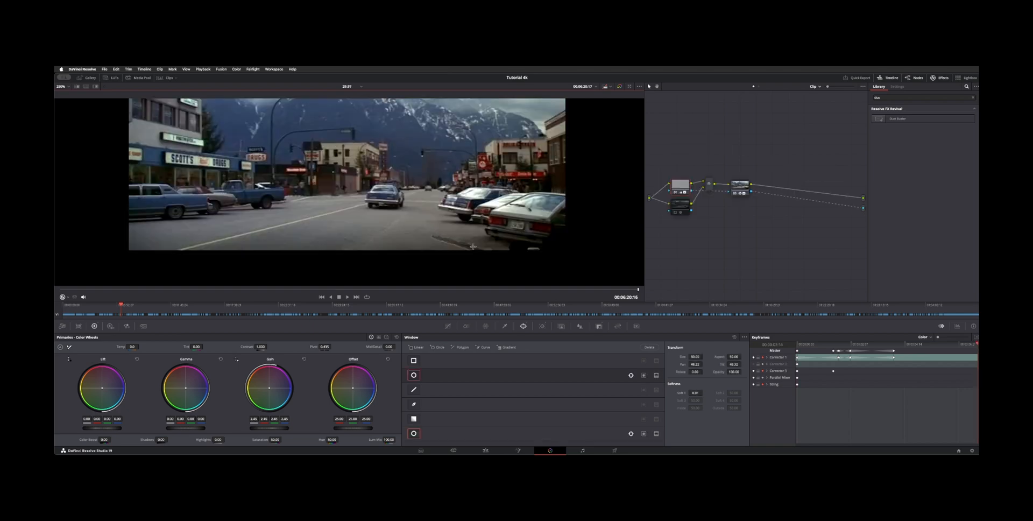
mouse_move(459, 244)
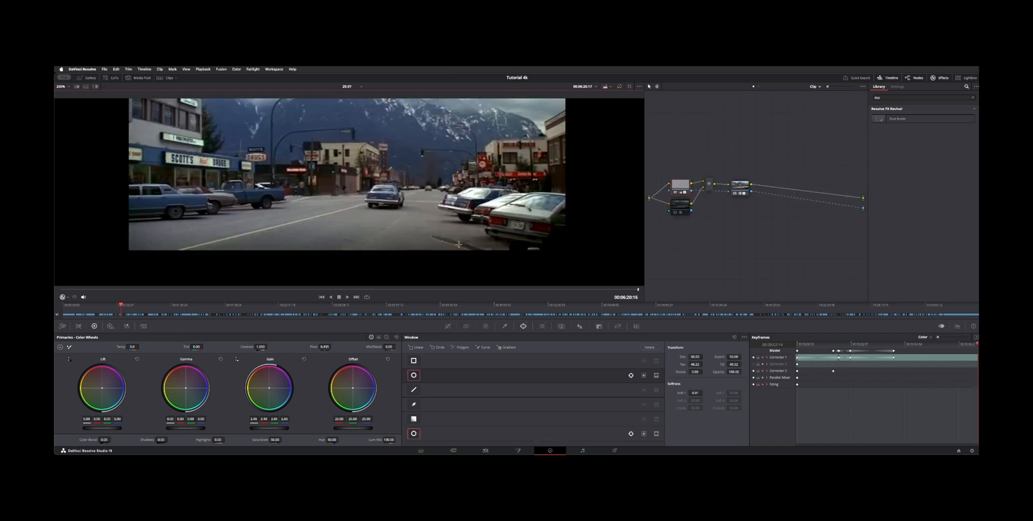
mouse_move(453, 240)
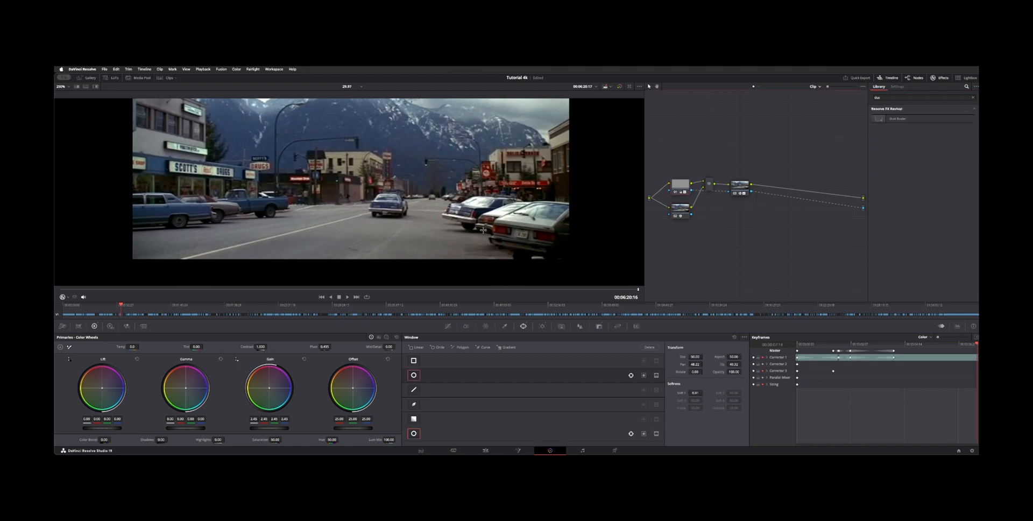
mouse_move(396, 251)
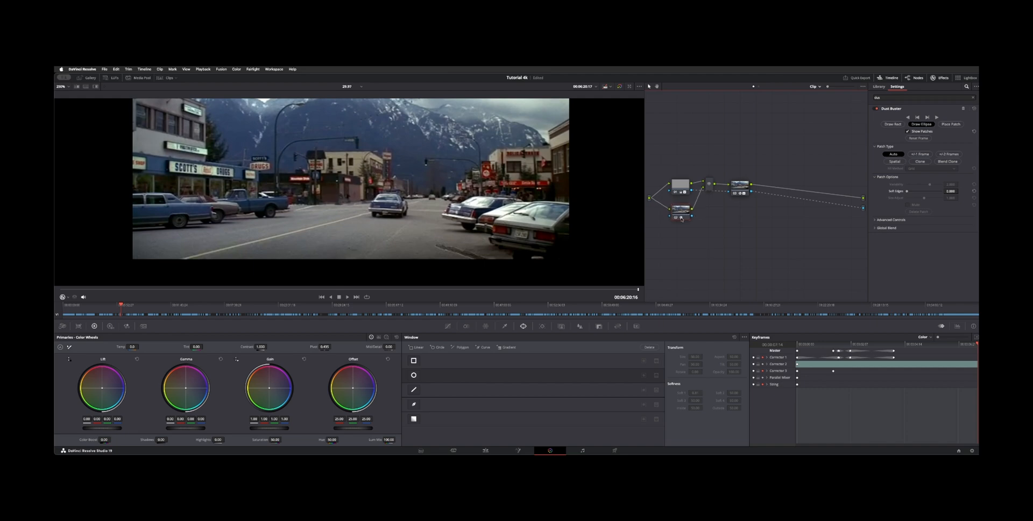
Step: Return to the street frame and draw an elliptical Dust Buster patch over the road at the bottom
left_click(879, 86)
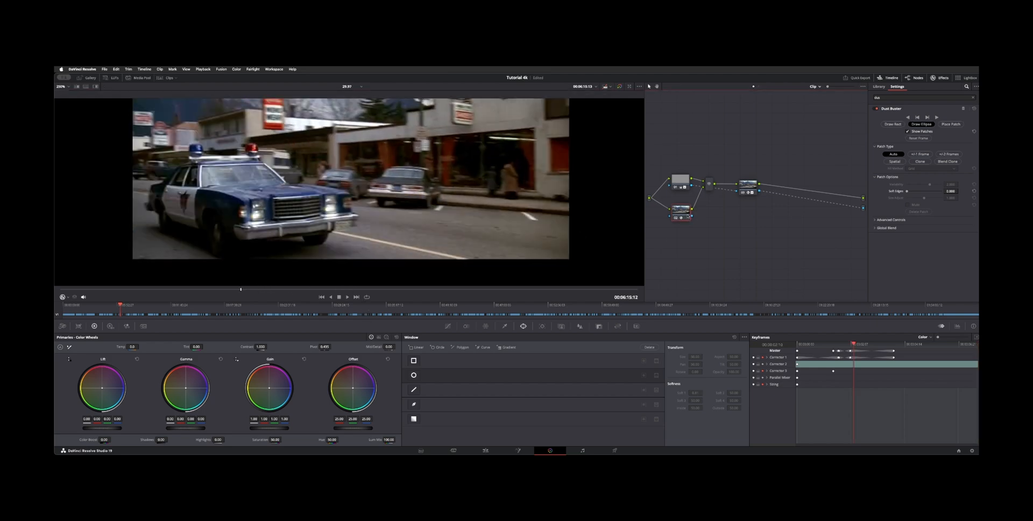
left_click(347, 295)
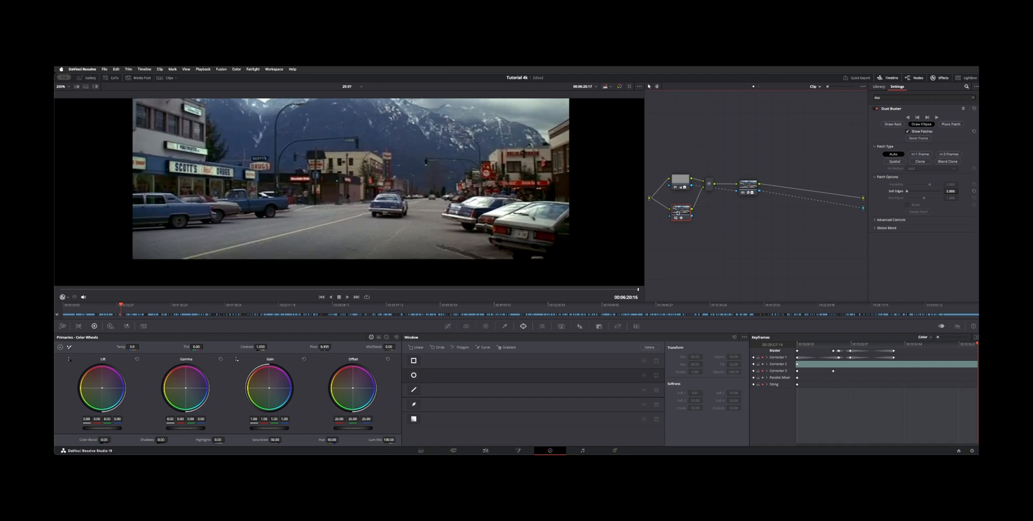
mouse_move(475, 257)
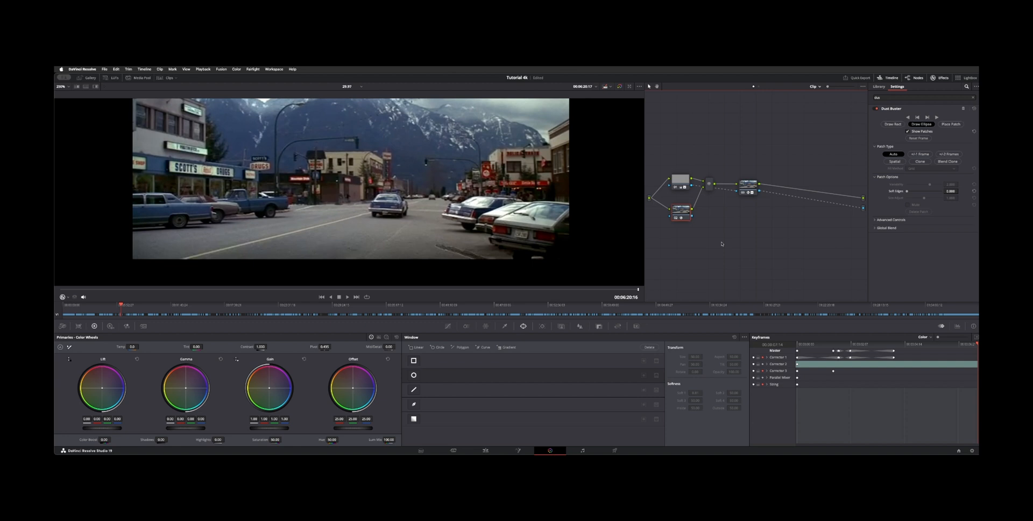
mouse_move(757, 254)
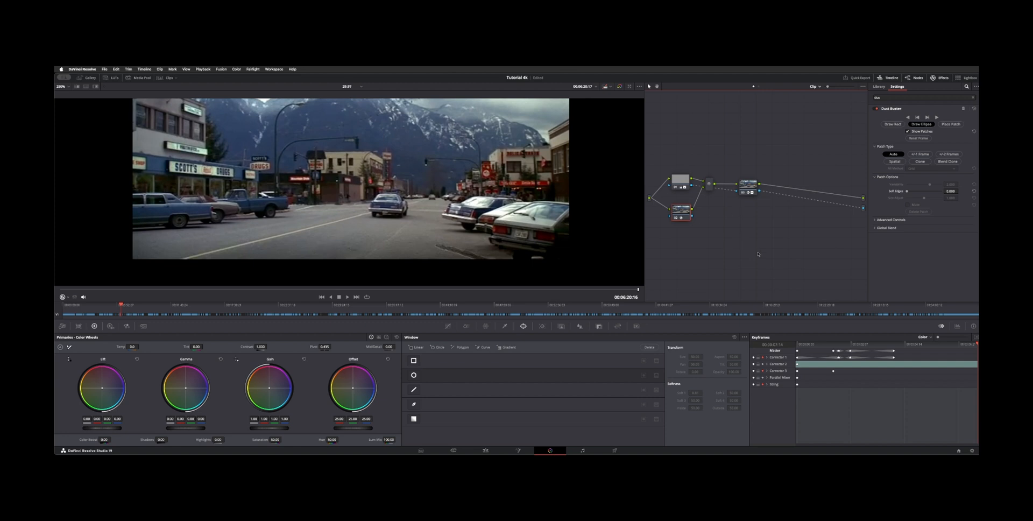
mouse_move(852, 249)
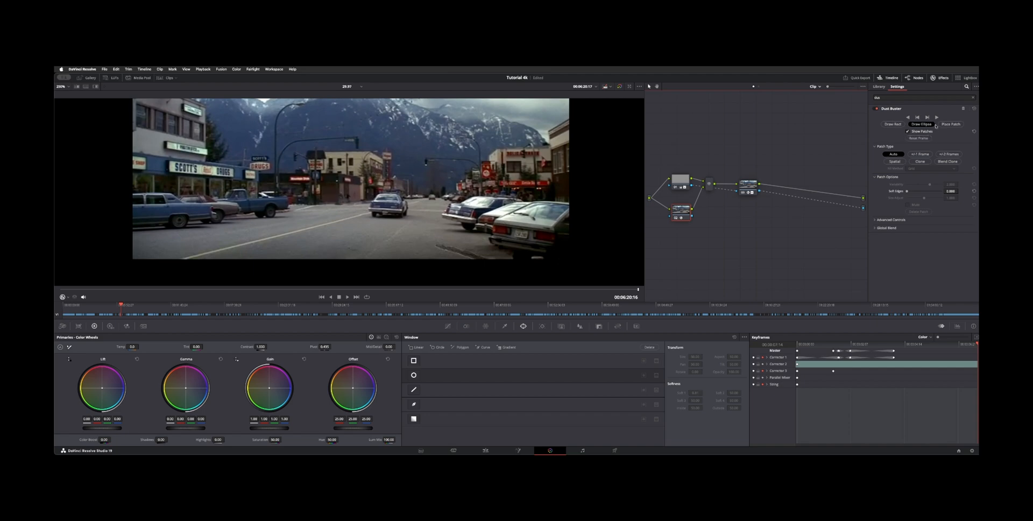
left_click(922, 124)
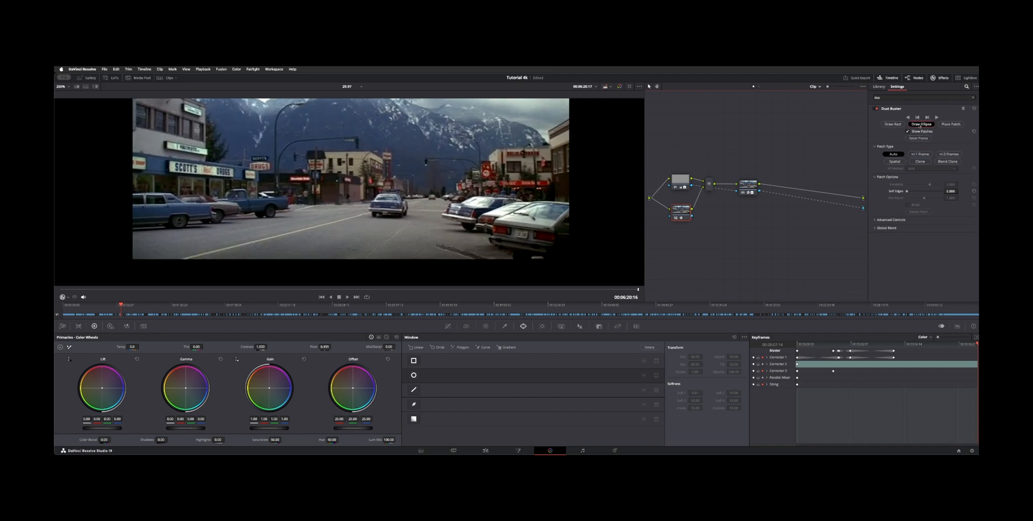
left_click(892, 124)
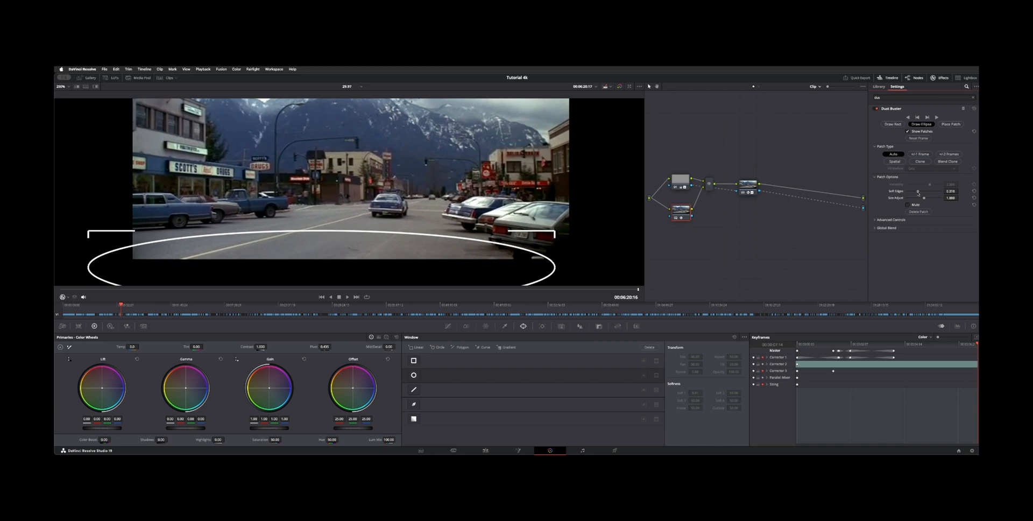
Step: Nudge the patch Soft Edges slider and reveal the Advanced Controls
left_click_drag(922, 191, 928, 192)
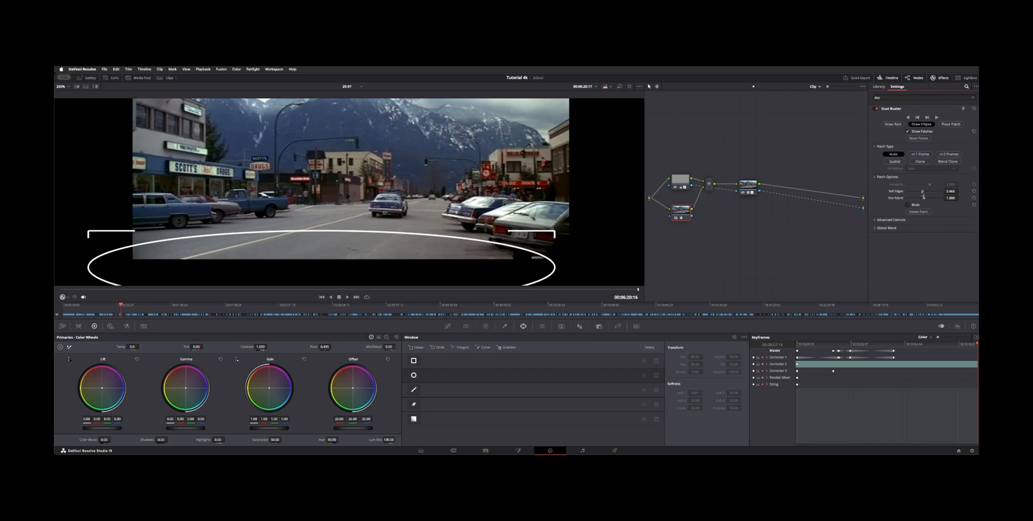
mouse_move(231, 231)
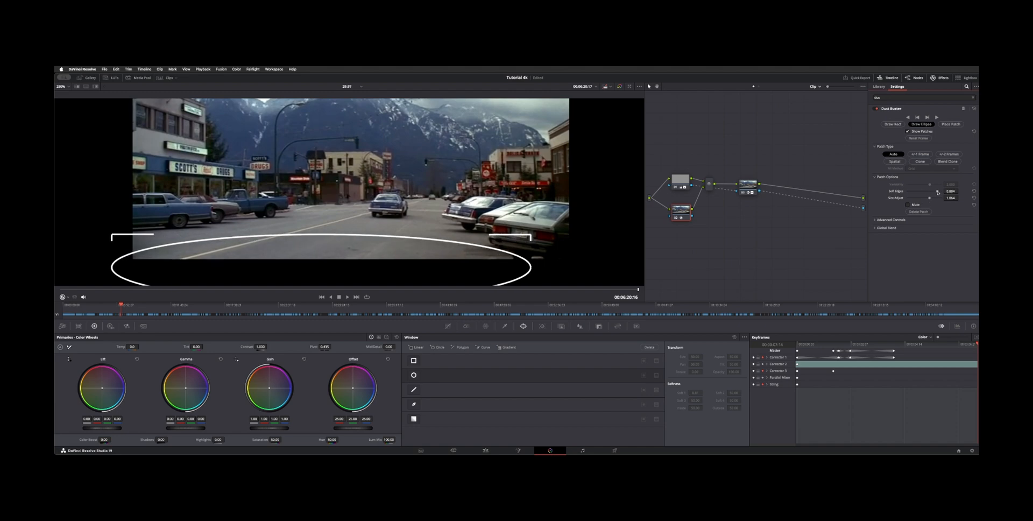
left_click(888, 220)
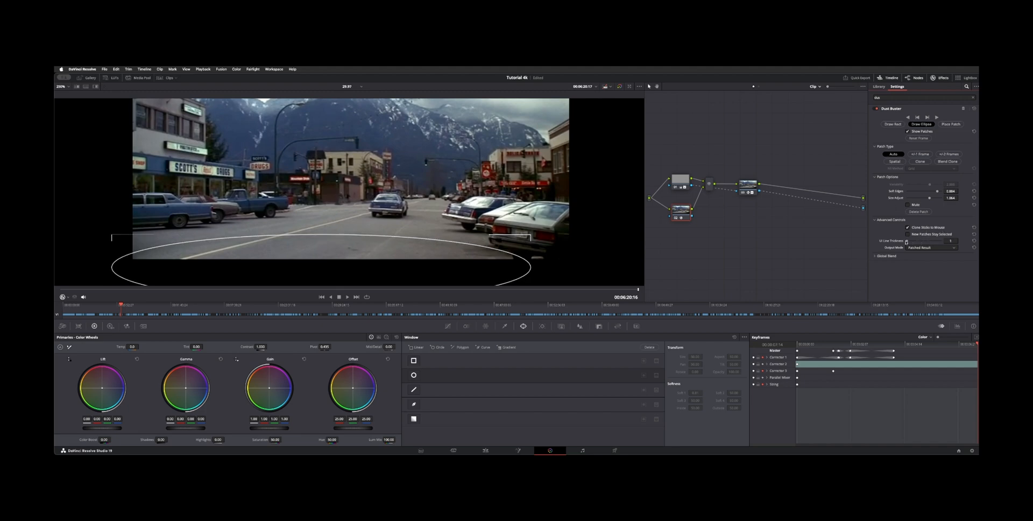
Step: Preview the Dust Buster output as patch matte, difference and difference magnitude, then return to the patched result
left_click(929, 247)
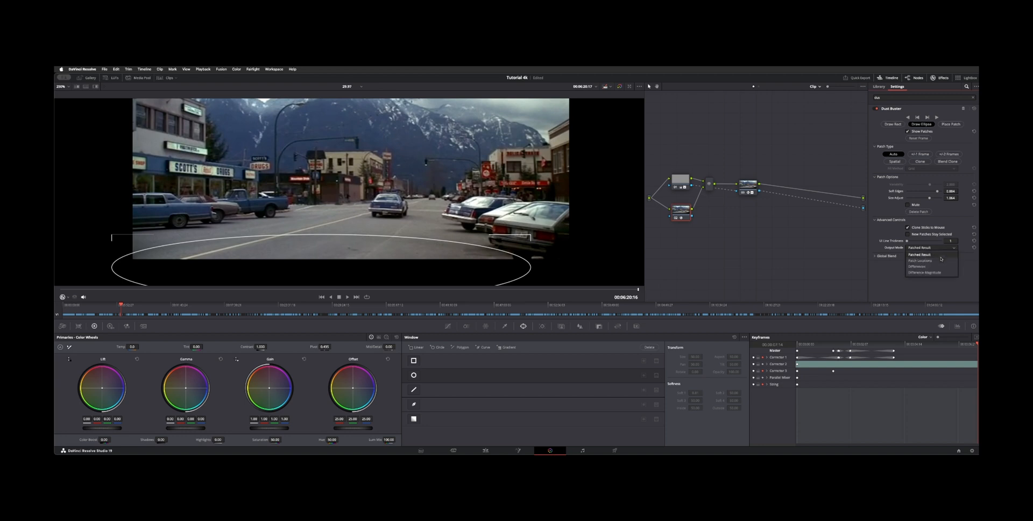
left_click(919, 260)
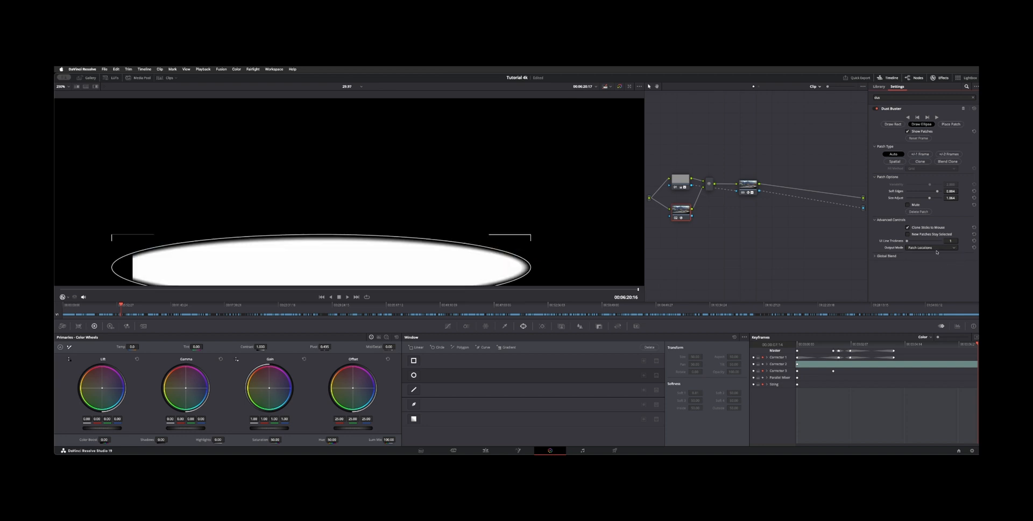
left_click(930, 246)
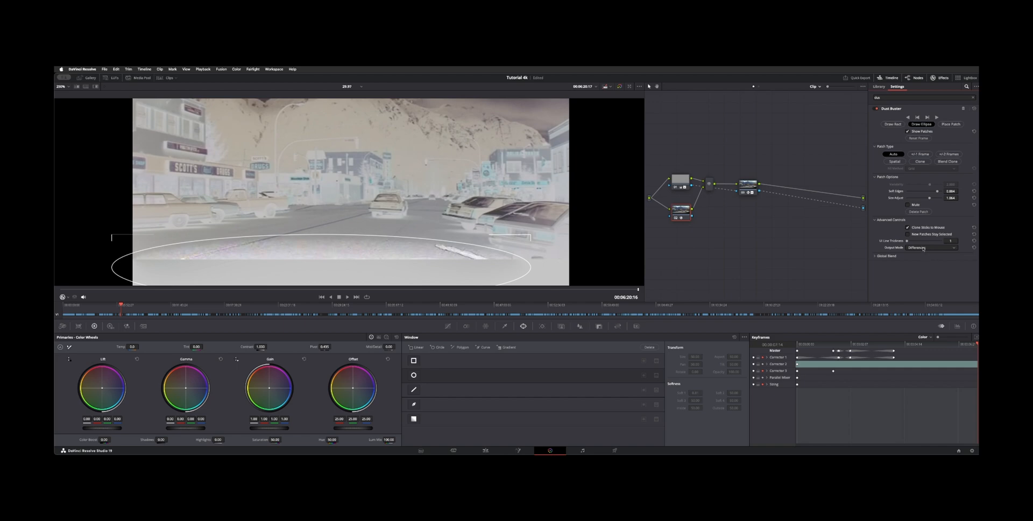
left_click(928, 247)
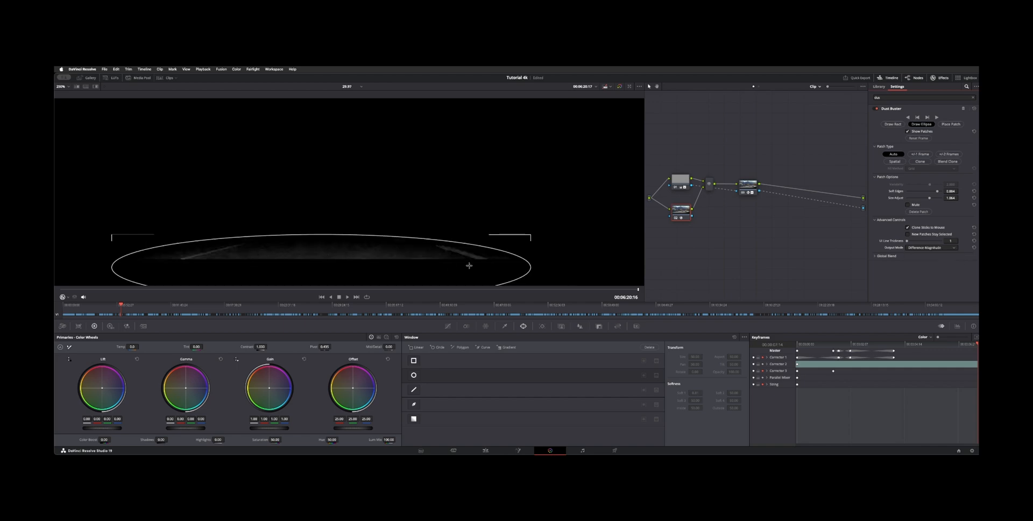
left_click(930, 247)
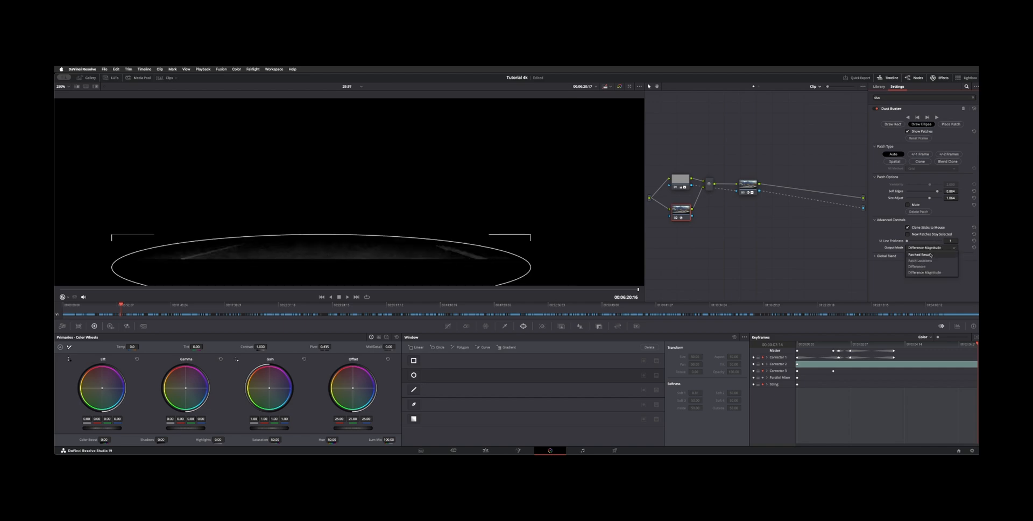
left_click(918, 255)
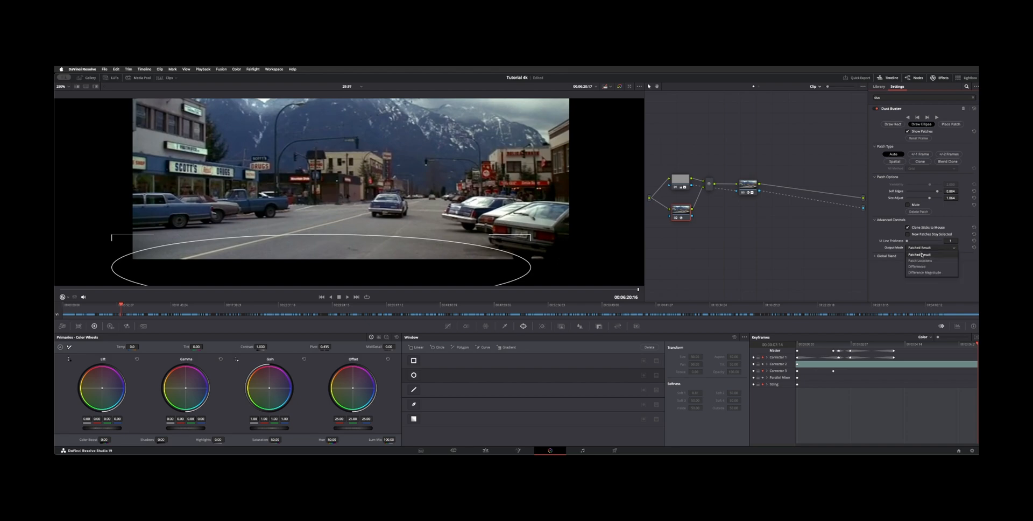
left_click(921, 255)
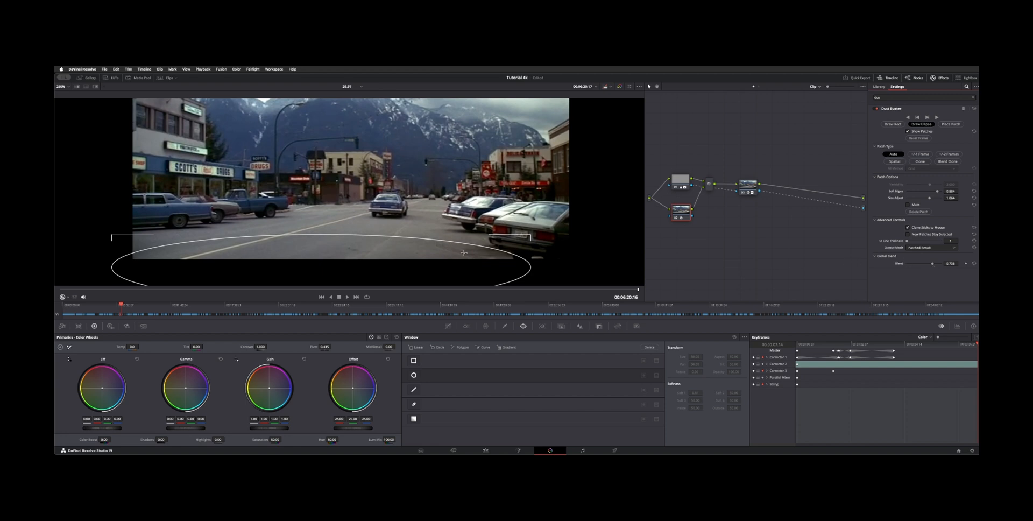
mouse_move(933, 266)
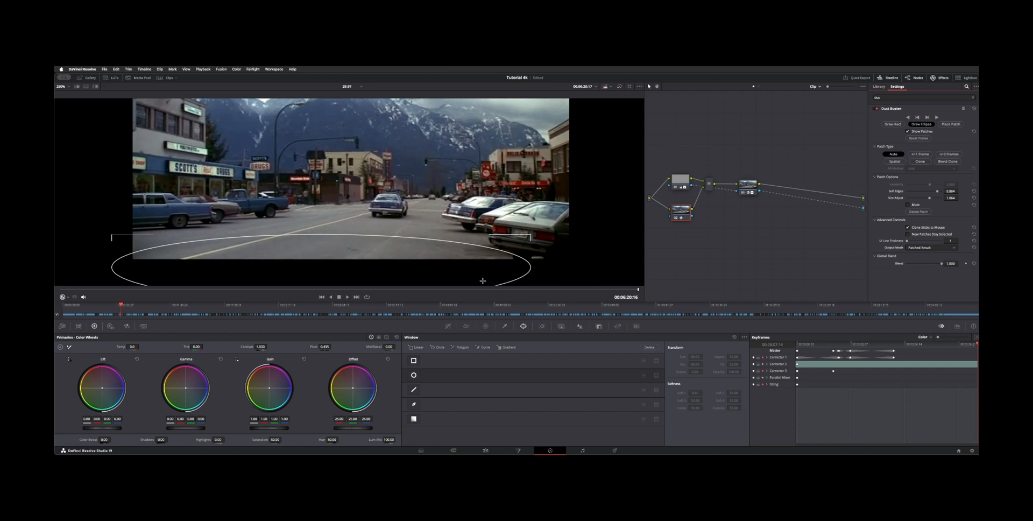
mouse_move(454, 245)
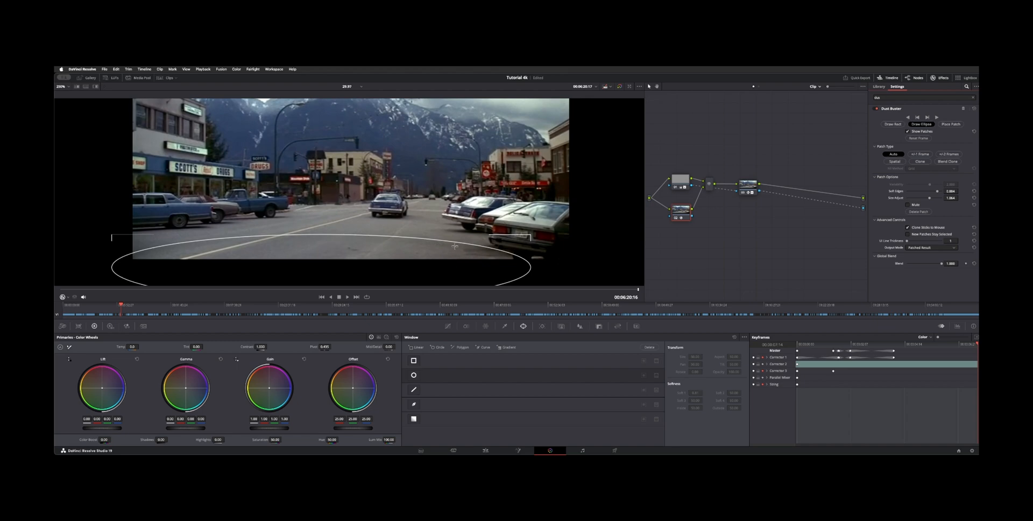
mouse_move(865, 140)
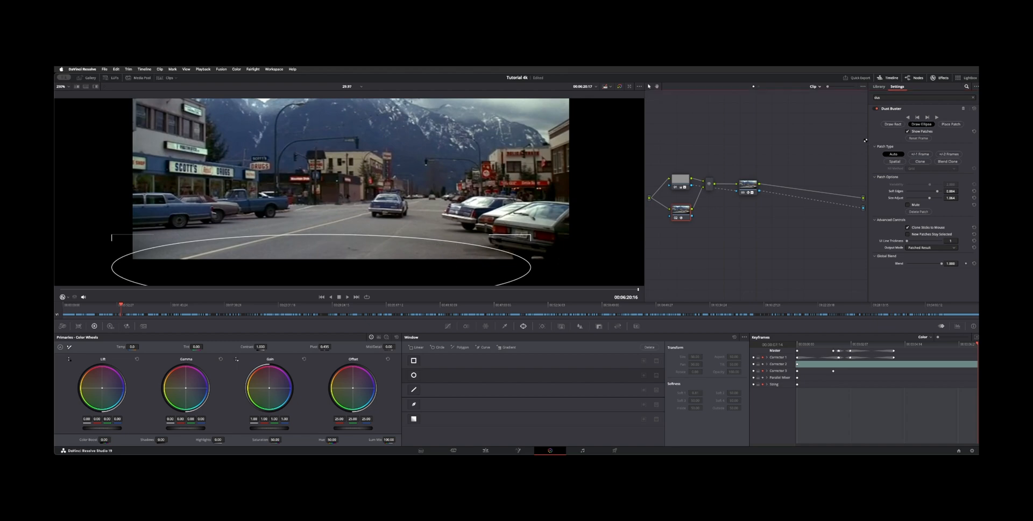
left_click(919, 161)
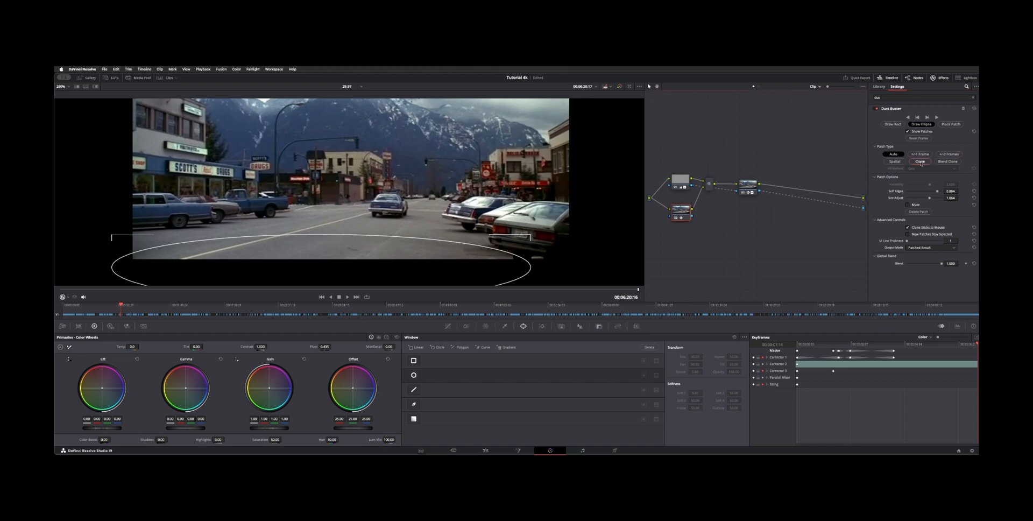
left_click(919, 162)
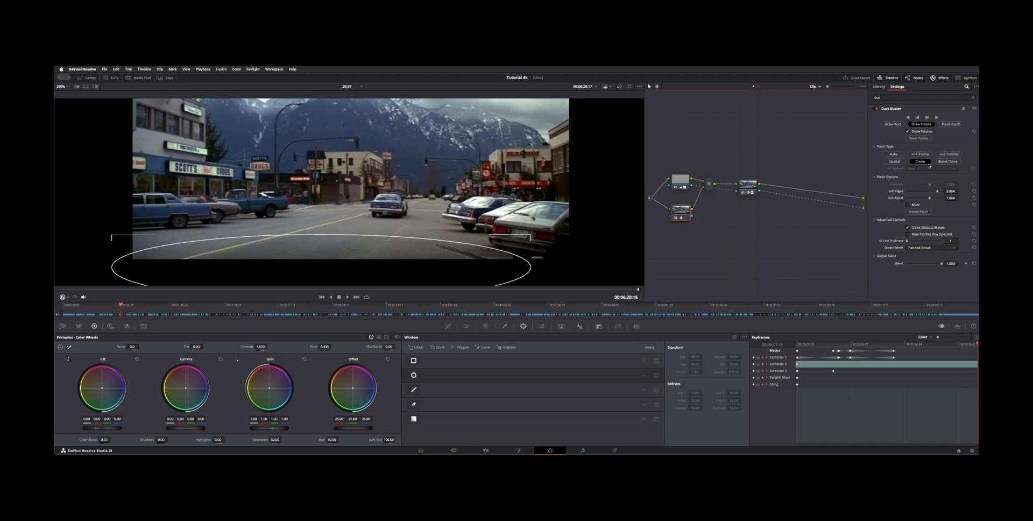
left_click(917, 154)
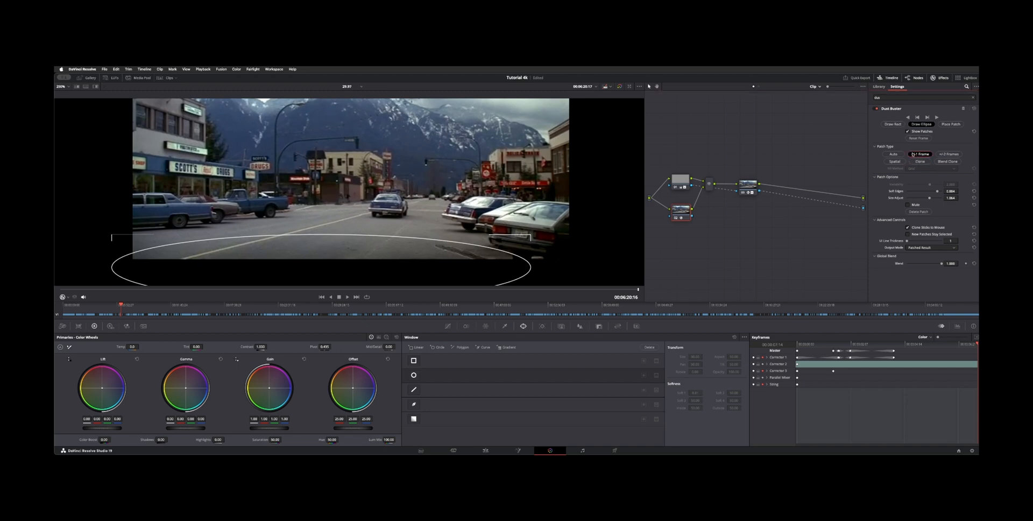
left_click(920, 162)
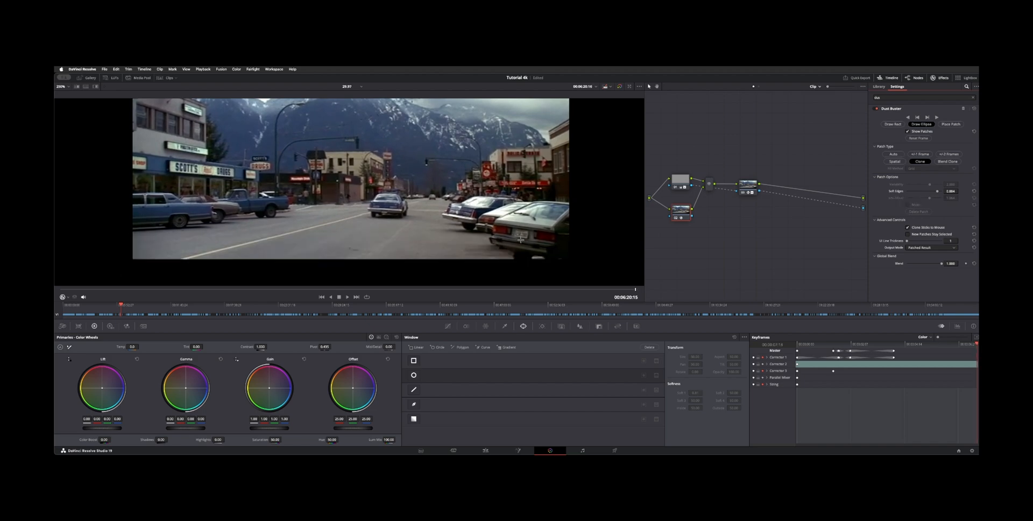
mouse_move(850, 179)
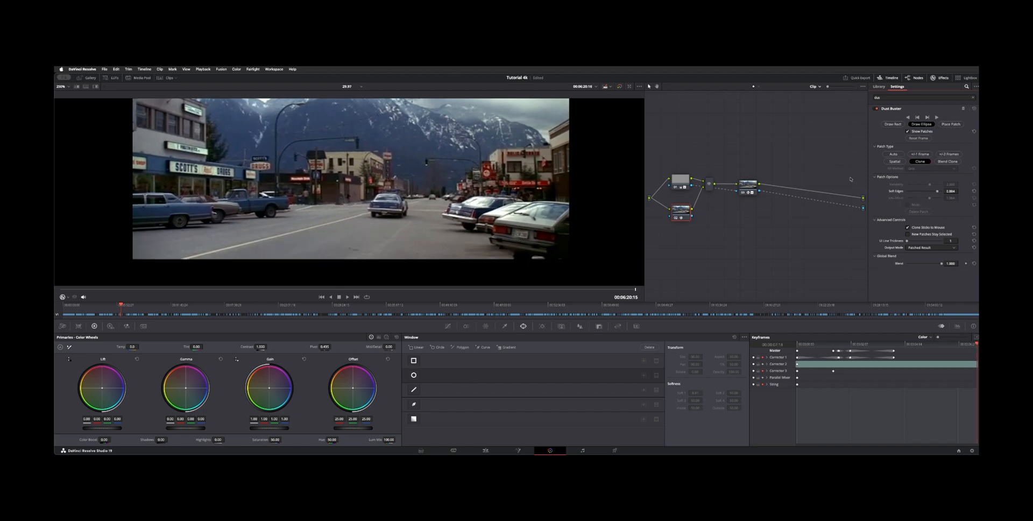
left_click(946, 161)
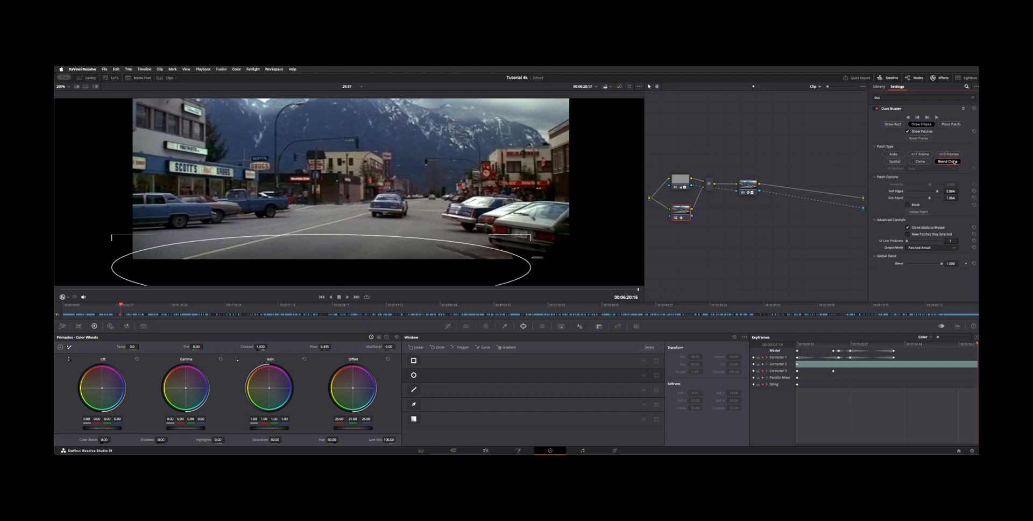
left_click(893, 154)
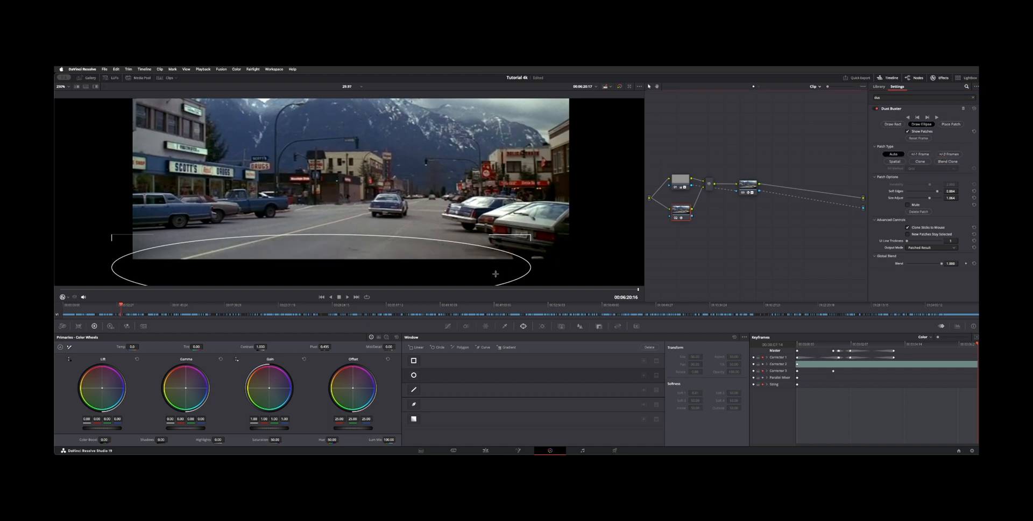
mouse_move(409, 271)
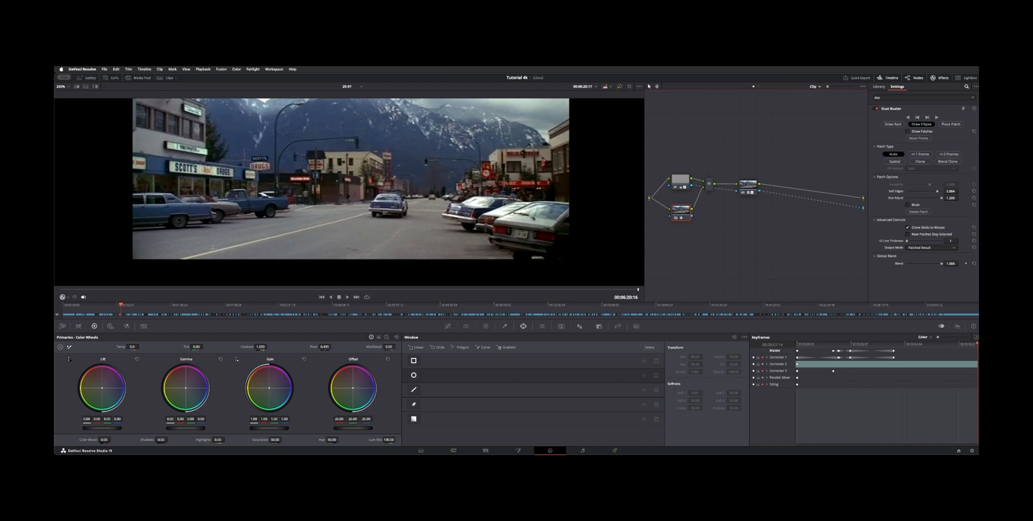
mouse_move(675, 225)
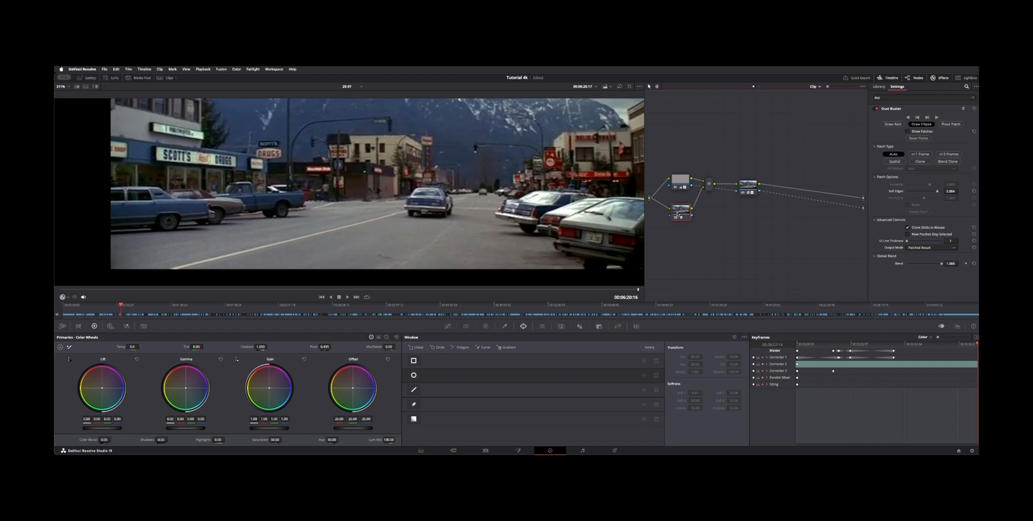
Step: Add a parallel node for noise reduction after hiding the patch outline
left_click(879, 86)
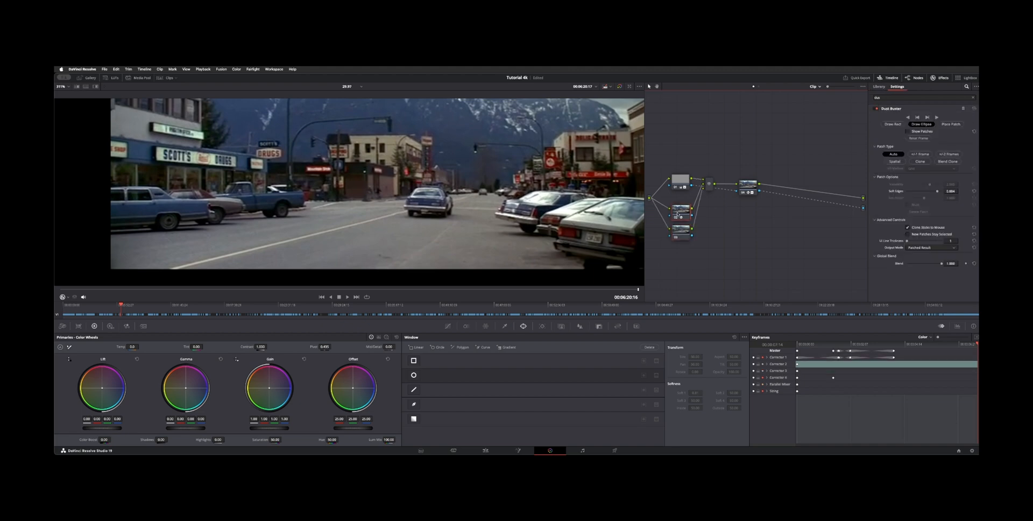
Step: Select the Dust Buster node's settings and bring up the effects library beside the new parallel node
left_click(877, 86)
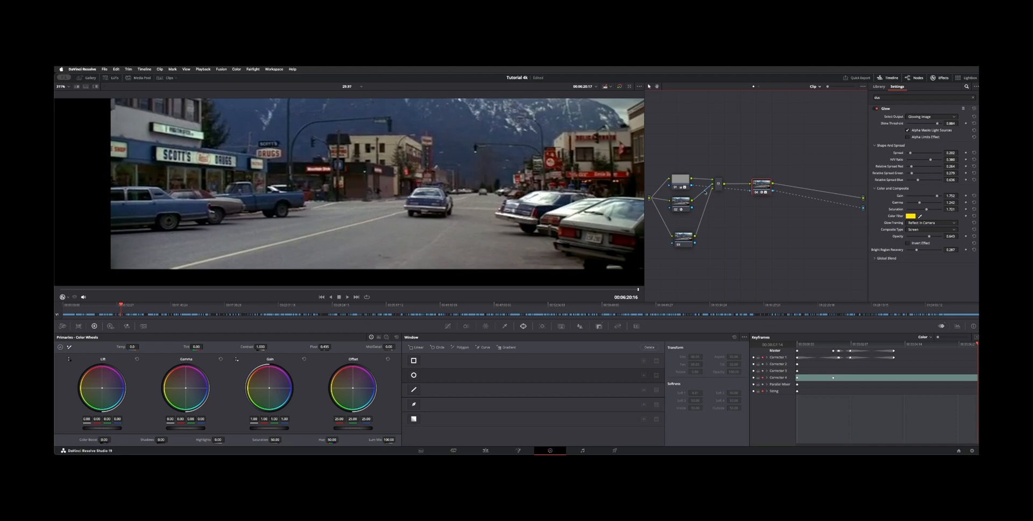
left_click(682, 208)
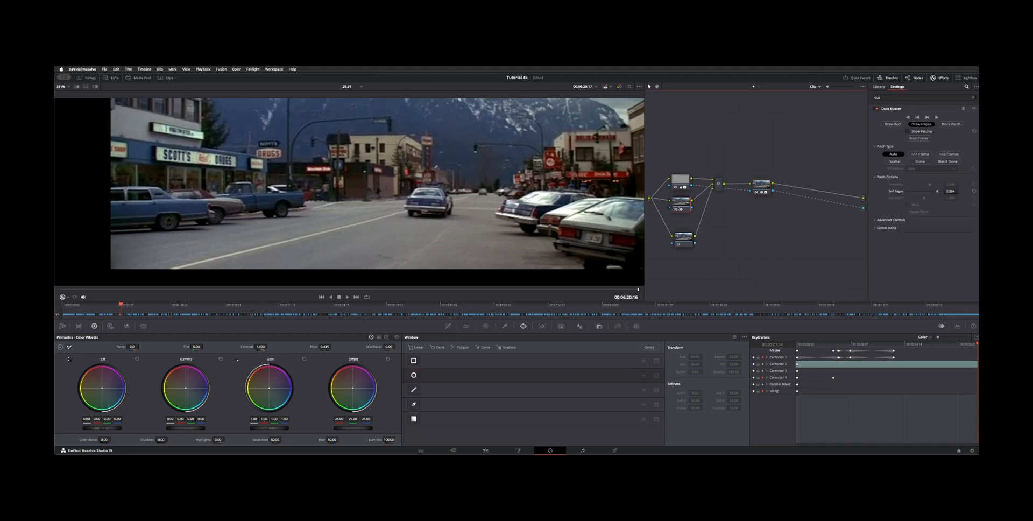
left_click(878, 86)
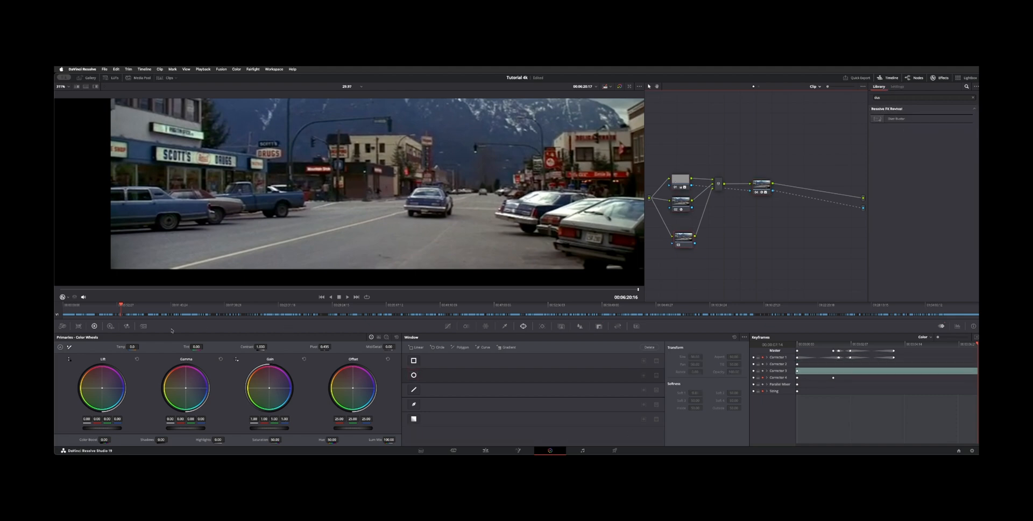
Step: In Motion Effects, set a Spatial NR mode with Small radius and raise the chroma threshold
left_click(144, 326)
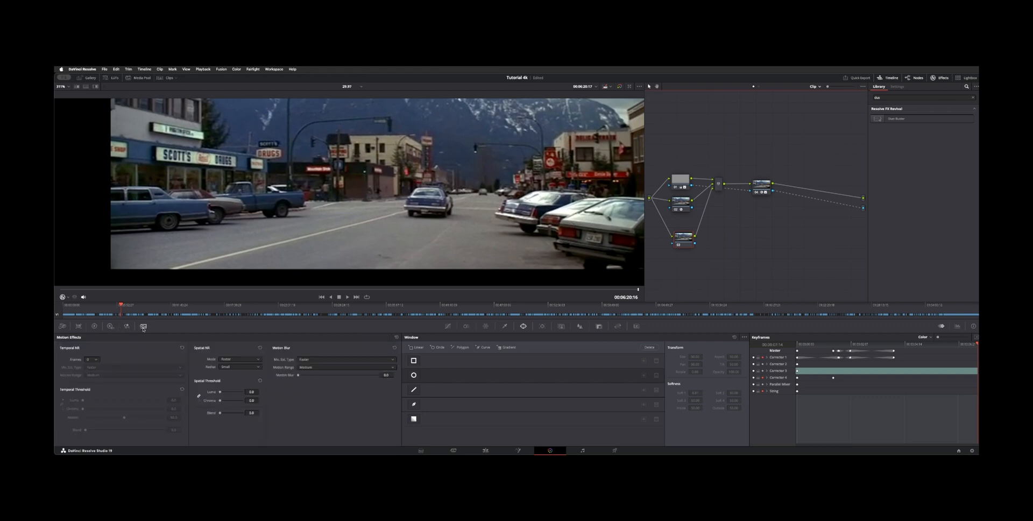
left_click(240, 358)
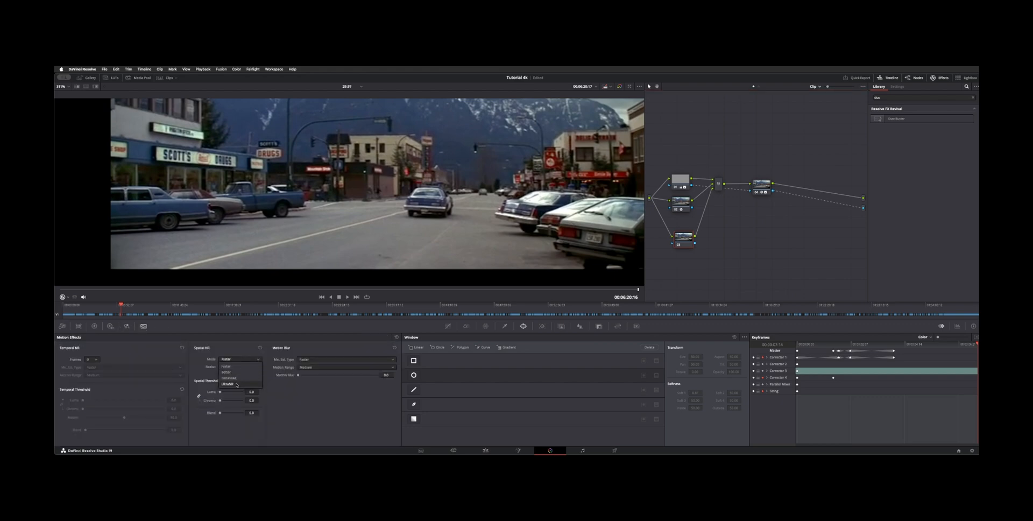
left_click(237, 367)
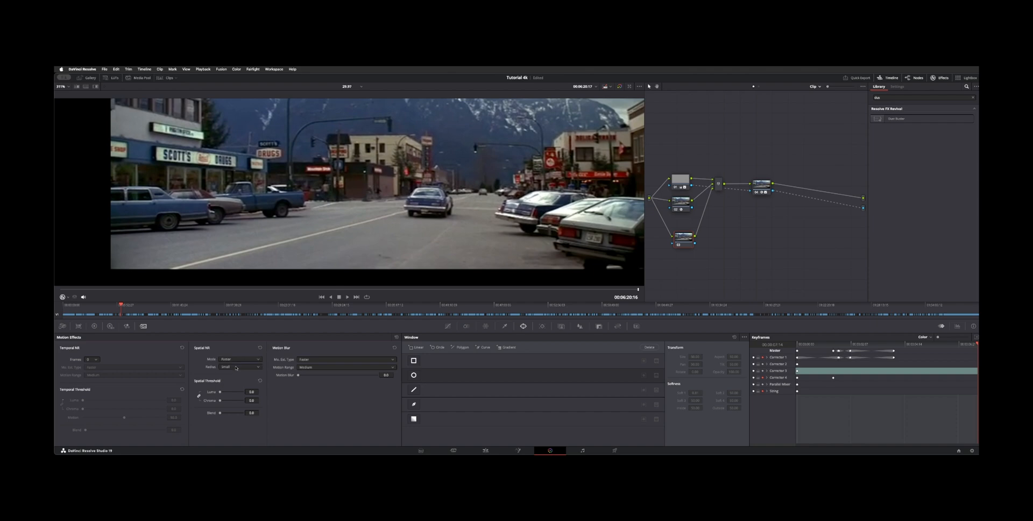
mouse_move(220, 392)
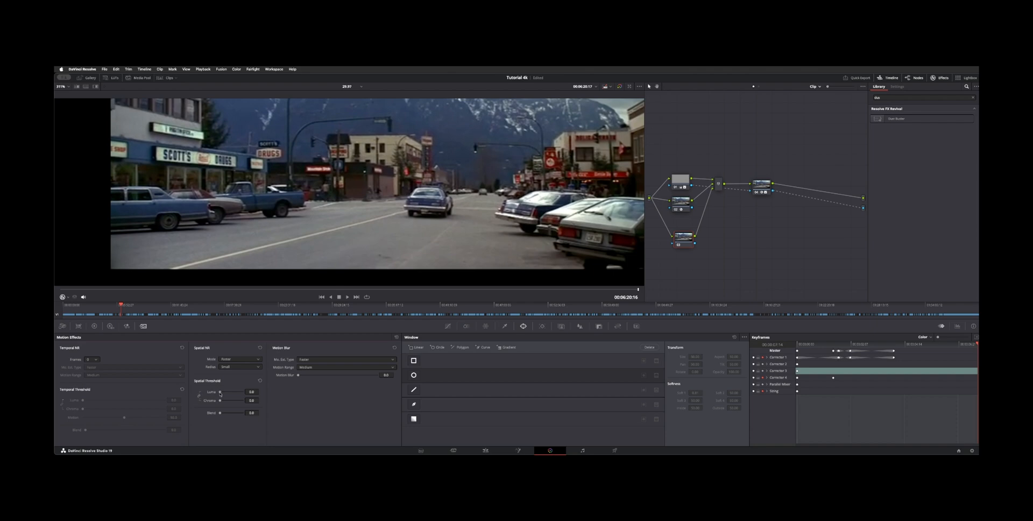
left_click_drag(219, 391, 229, 391)
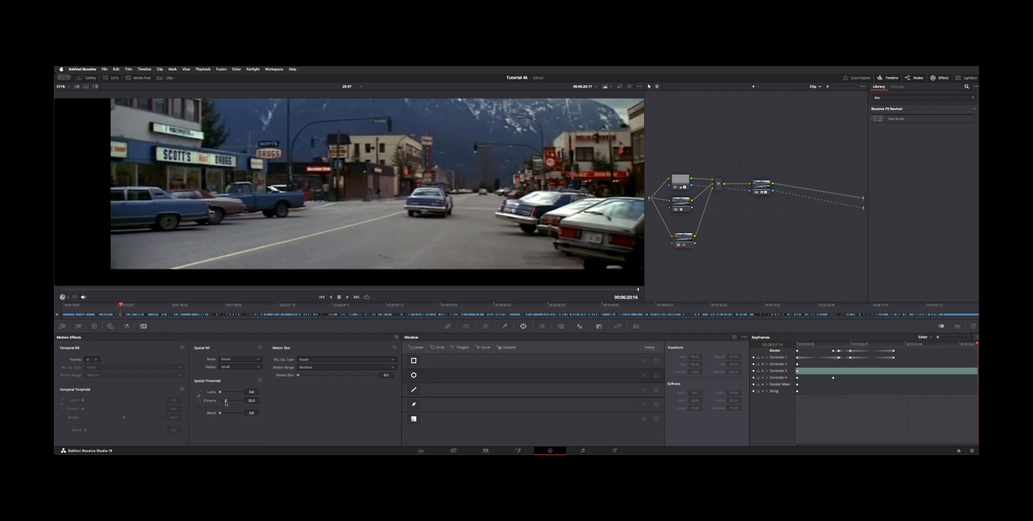
left_click(639, 86)
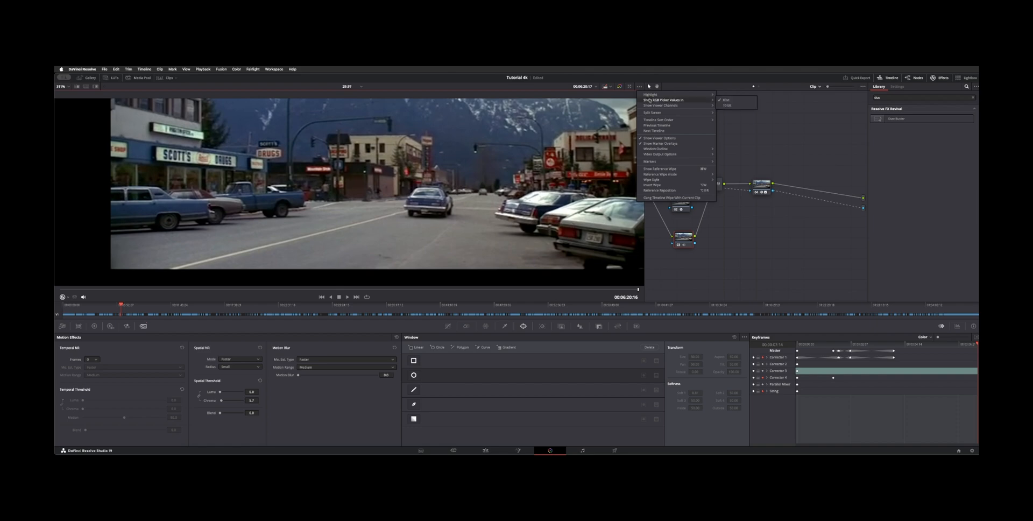
mouse_move(660, 105)
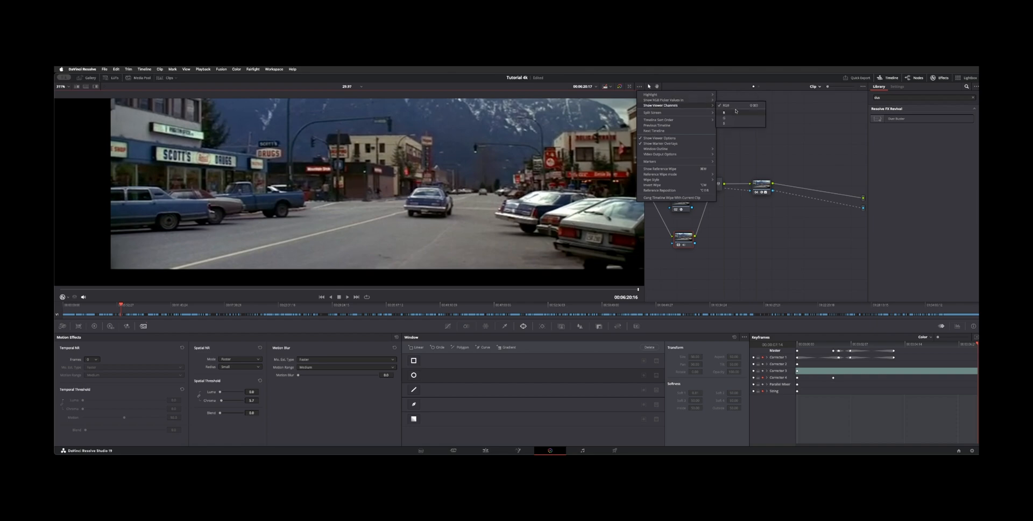
Step: Switch the viewer to a luminance-only view of the street frame and bring up Curves - Custom
left_click(724, 112)
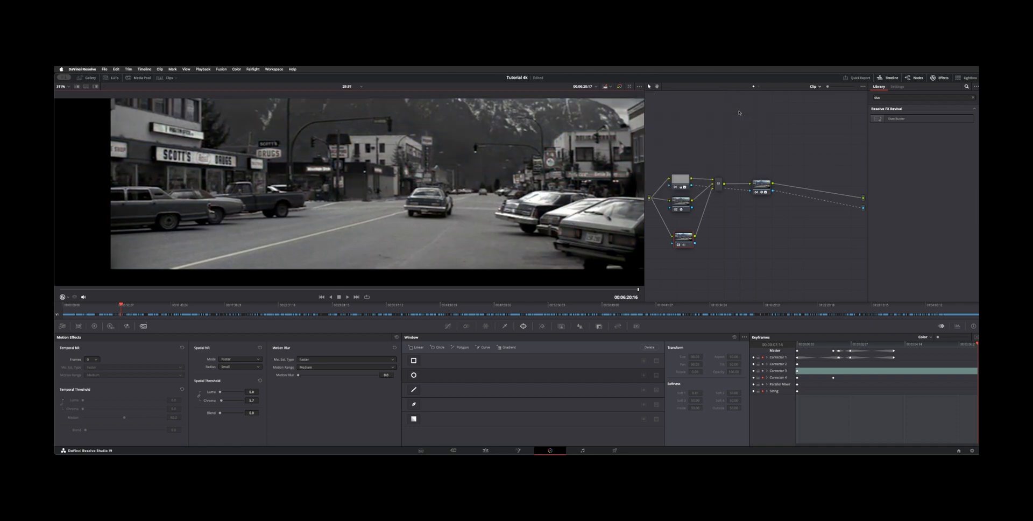
left_click(647, 86)
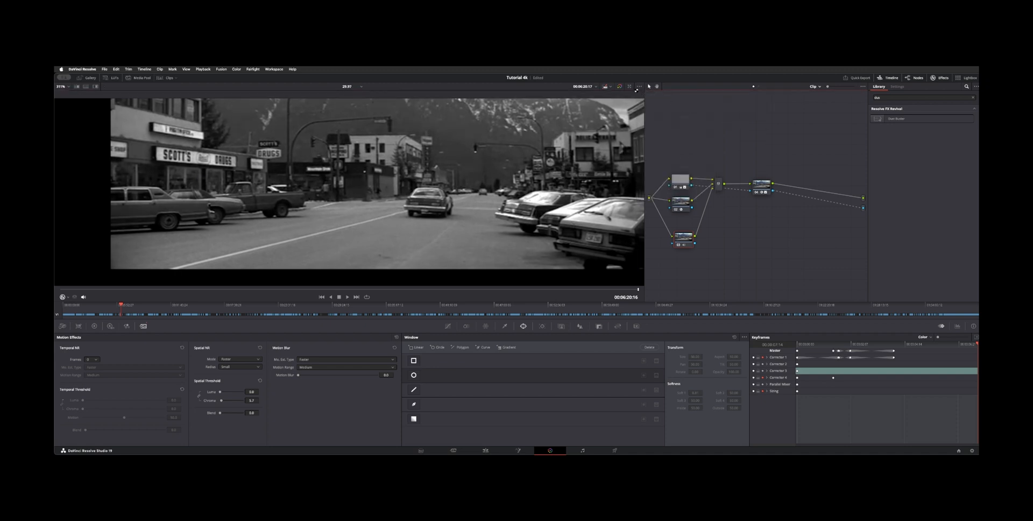
left_click(648, 87)
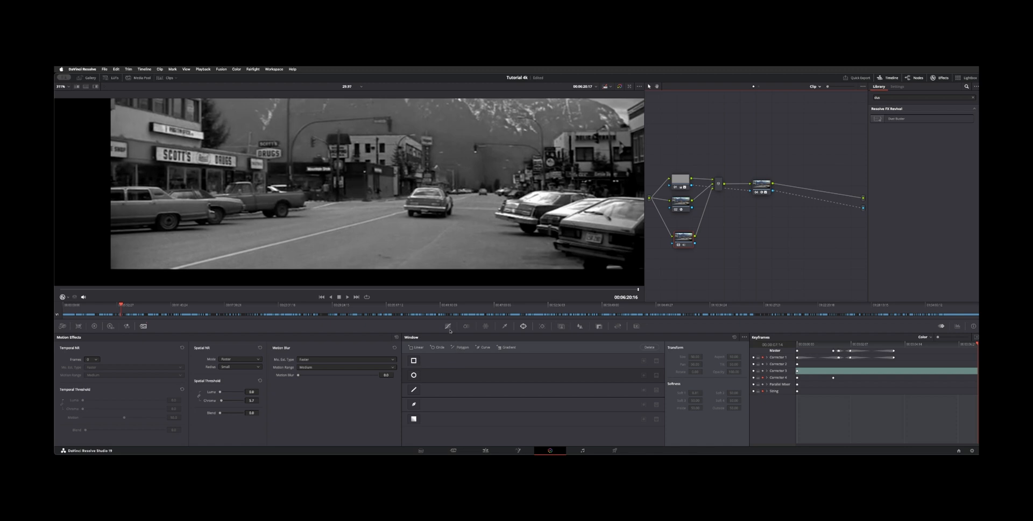
left_click(447, 326)
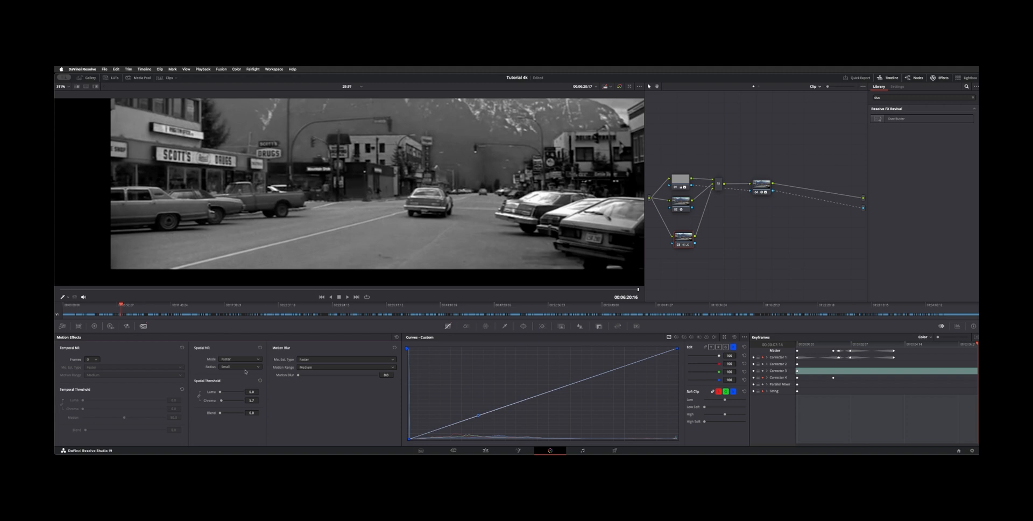
mouse_move(106, 366)
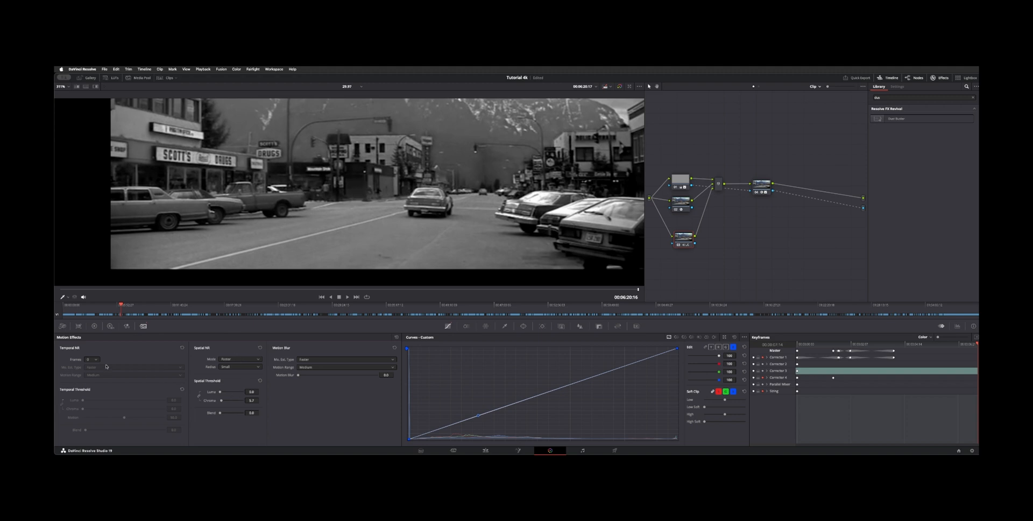
Step: Enable Temporal NR and return the viewer to full colour from the display options
left_click(89, 358)
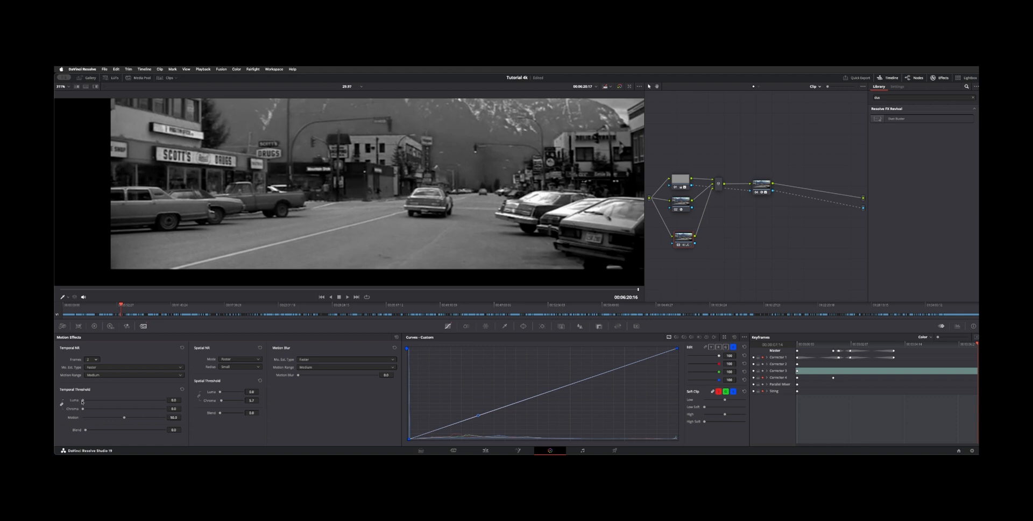
left_click(639, 86)
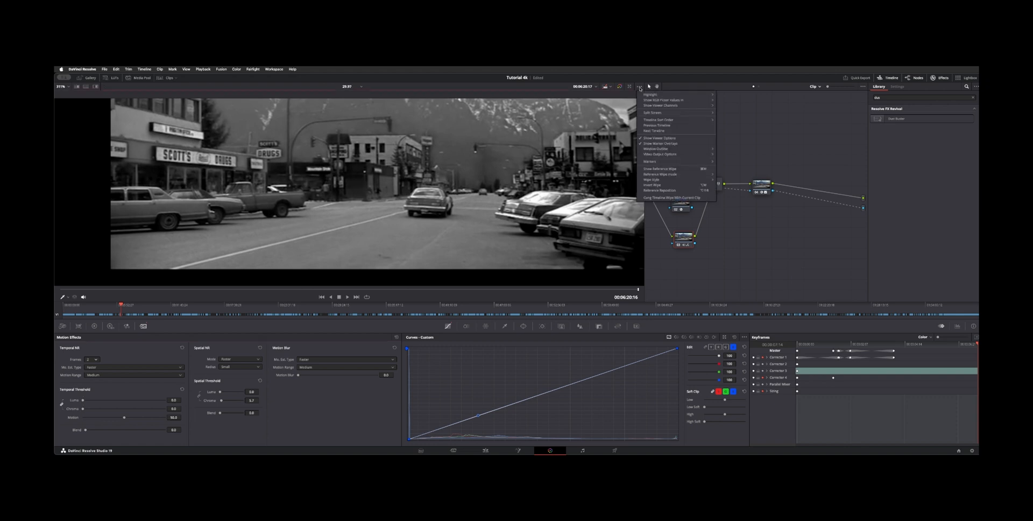
mouse_move(652, 113)
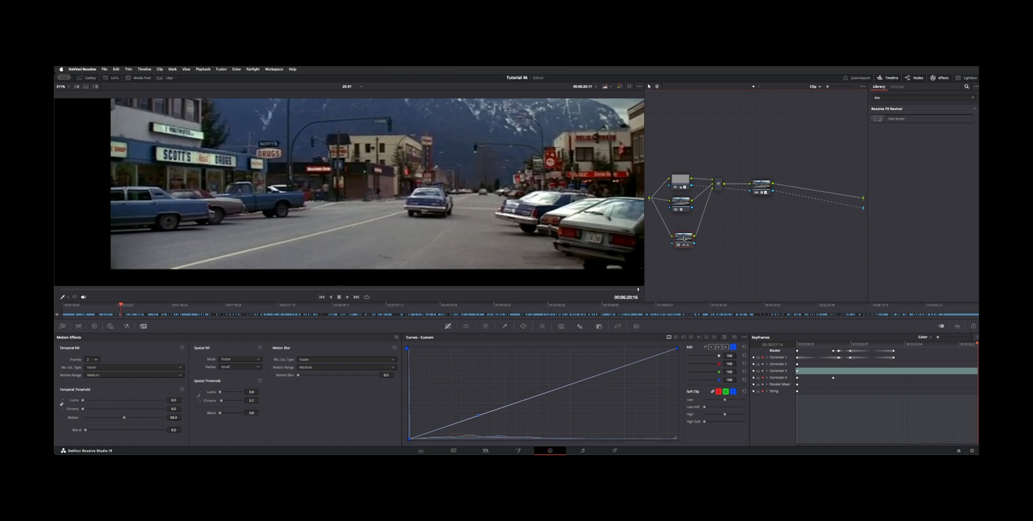
Step: Retune the Spatial Threshold chroma and luma sliders for the softened grain
left_click_drag(216, 400, 235, 400)
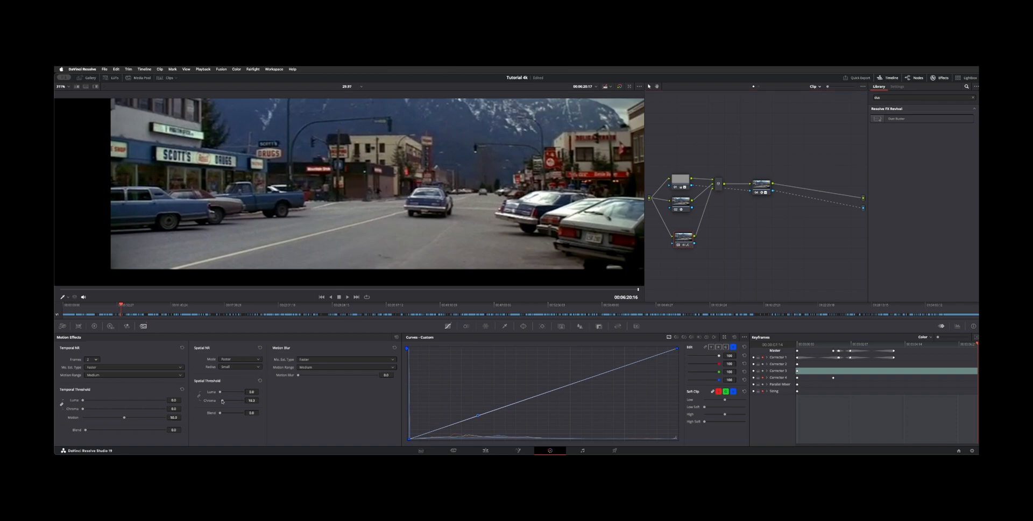
left_click_drag(223, 400, 240, 400)
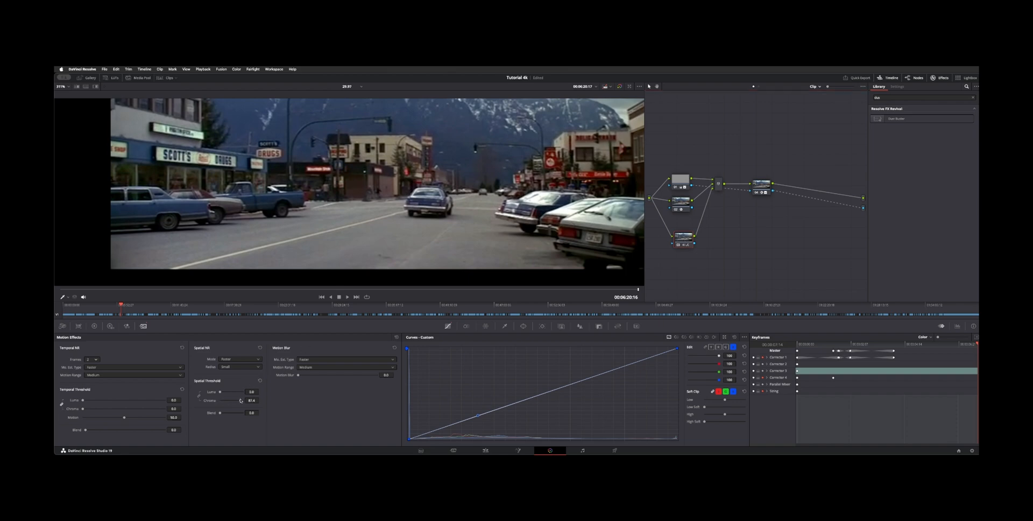
left_click_drag(233, 399, 221, 399)
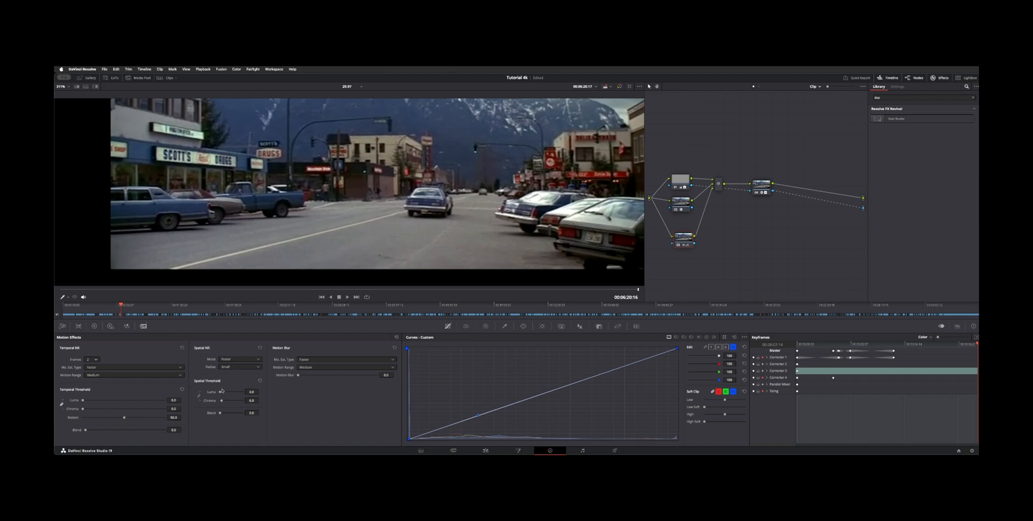
left_click_drag(230, 392, 247, 391)
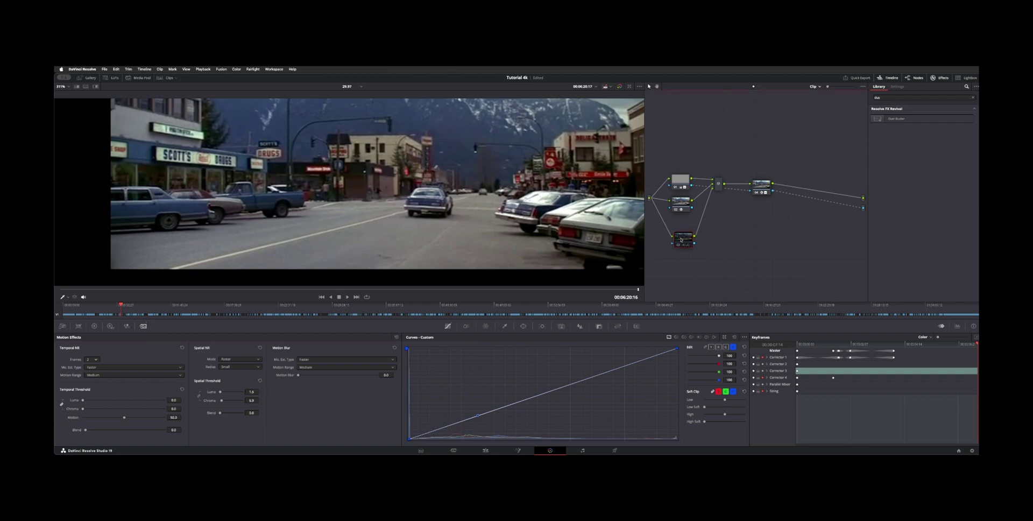
mouse_move(413, 246)
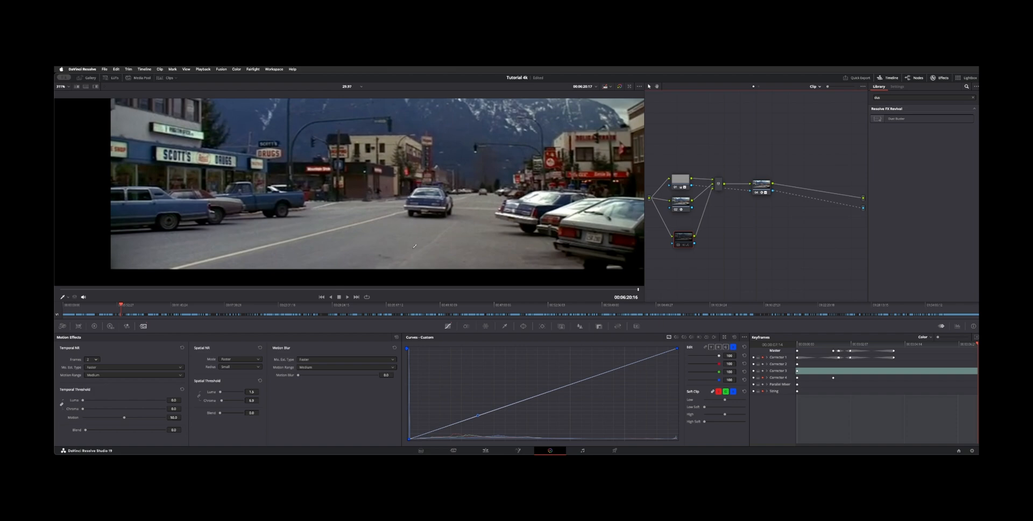
mouse_move(740, 255)
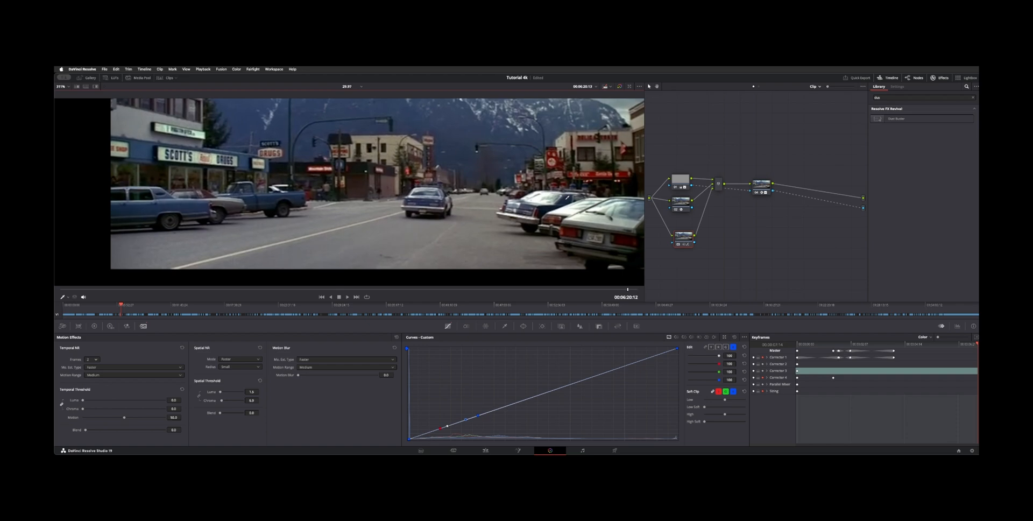
Step: Return to the original frame, review the Dust Buster patch outline, and select Corrector 1
left_click(339, 296)
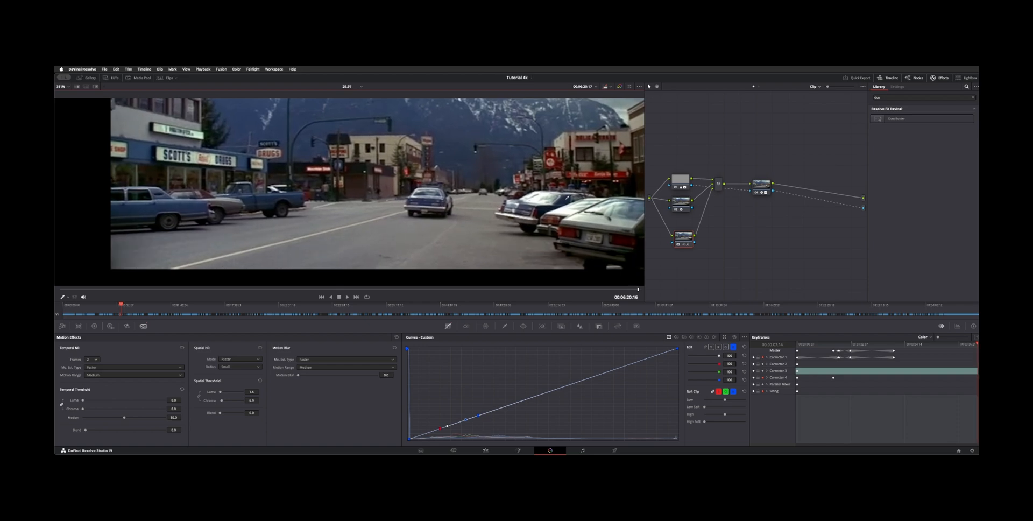
mouse_move(609, 171)
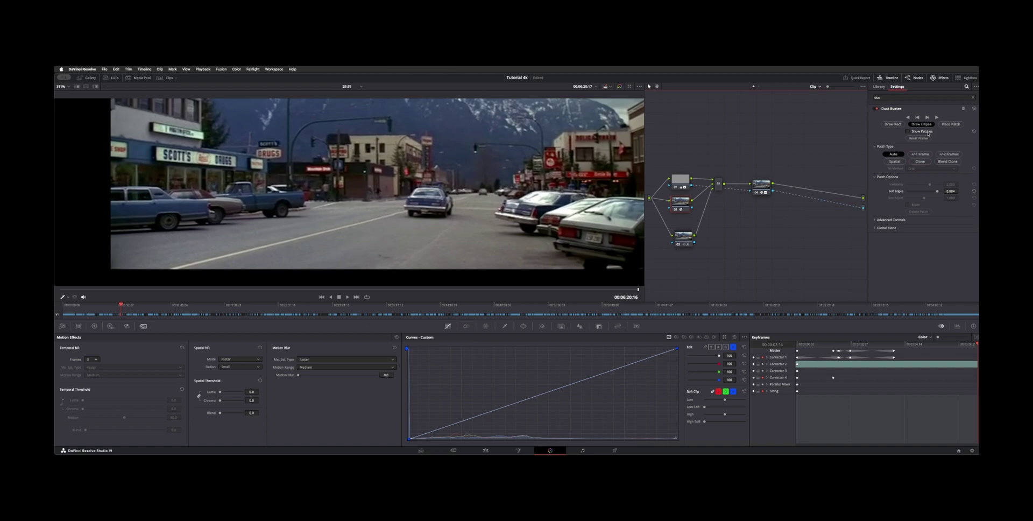
left_click(909, 131)
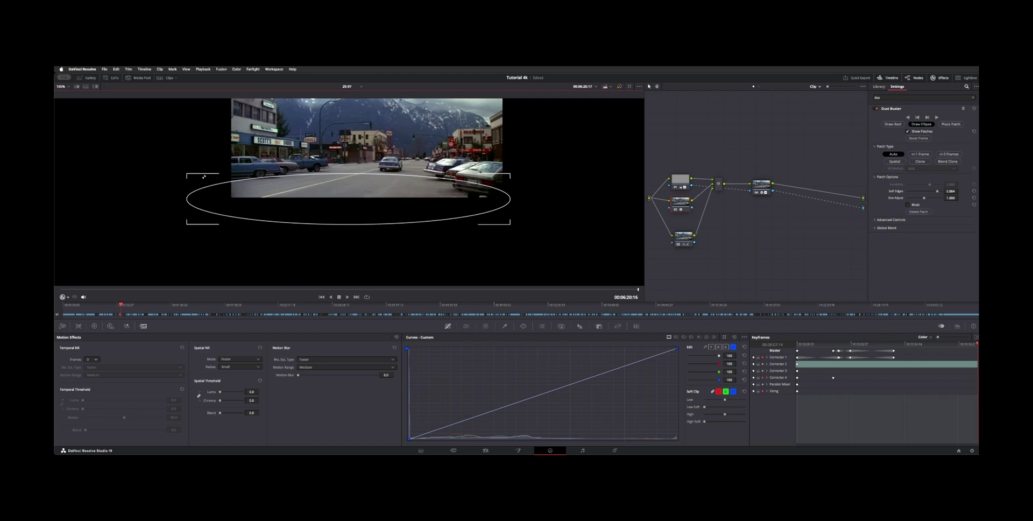
mouse_move(241, 207)
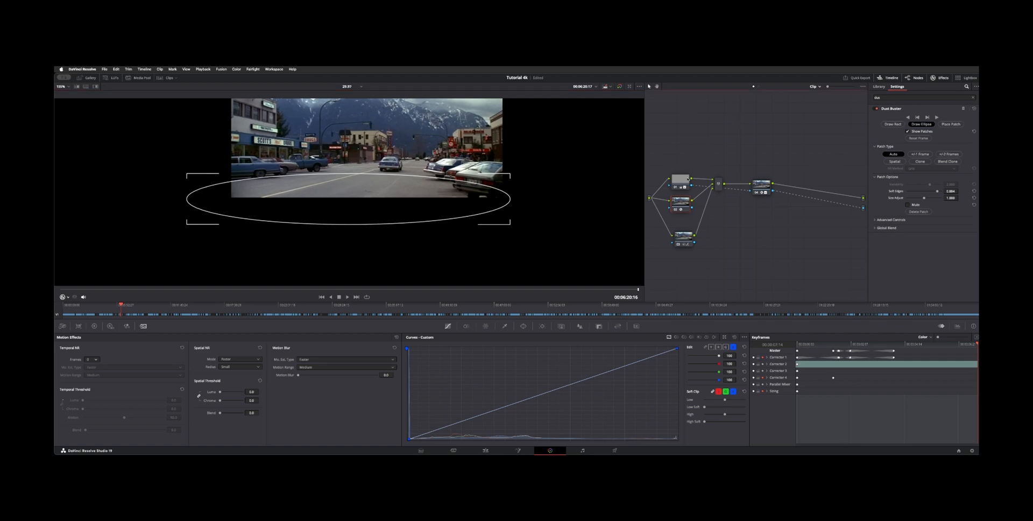
left_click(878, 86)
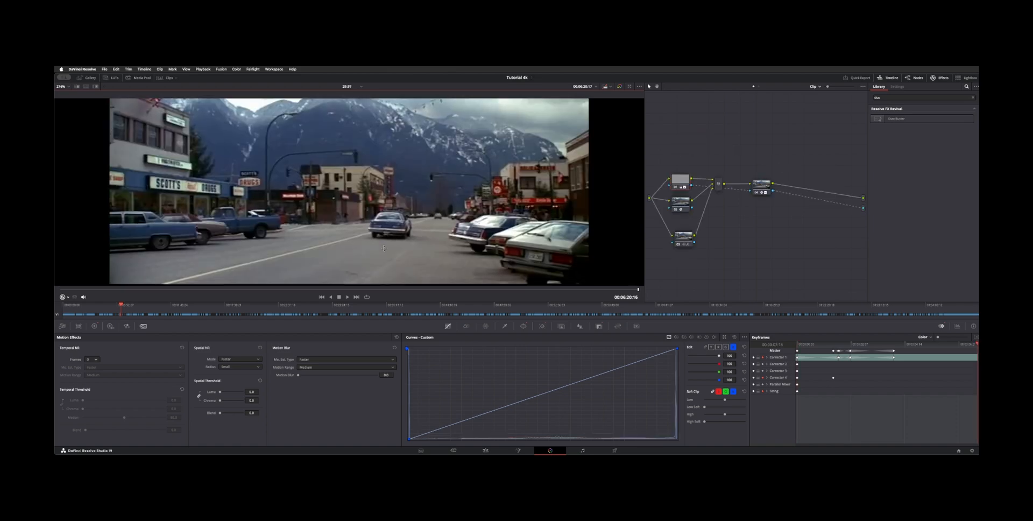
mouse_move(113, 264)
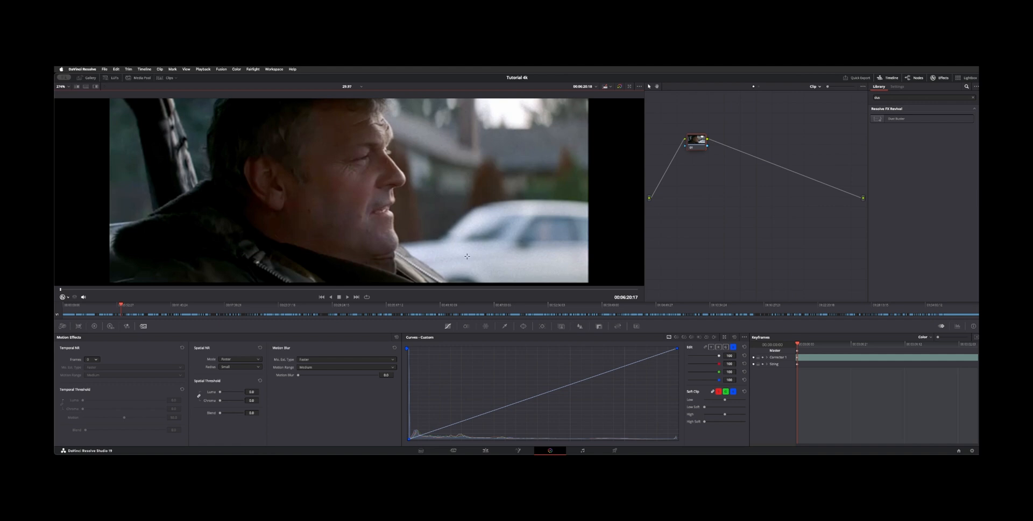
mouse_move(483, 235)
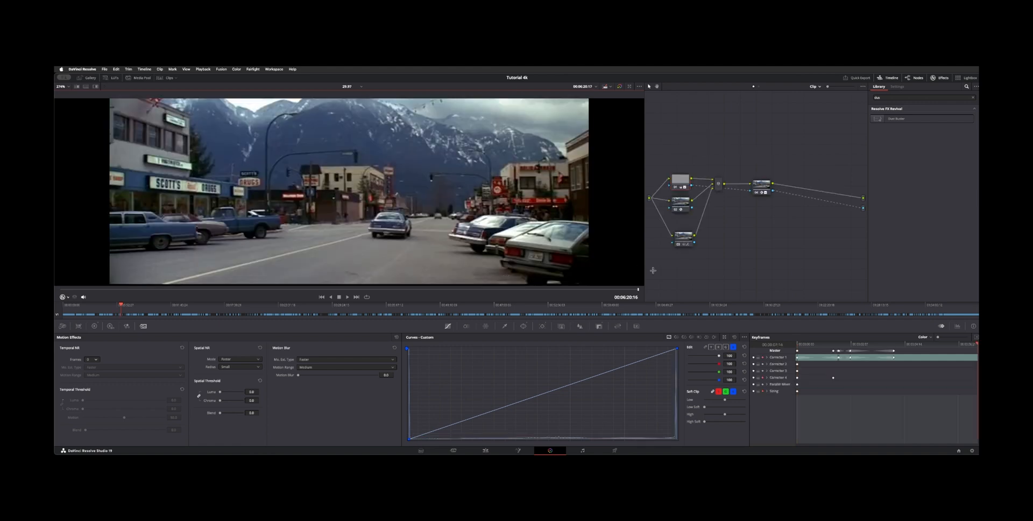
left_click(896, 118)
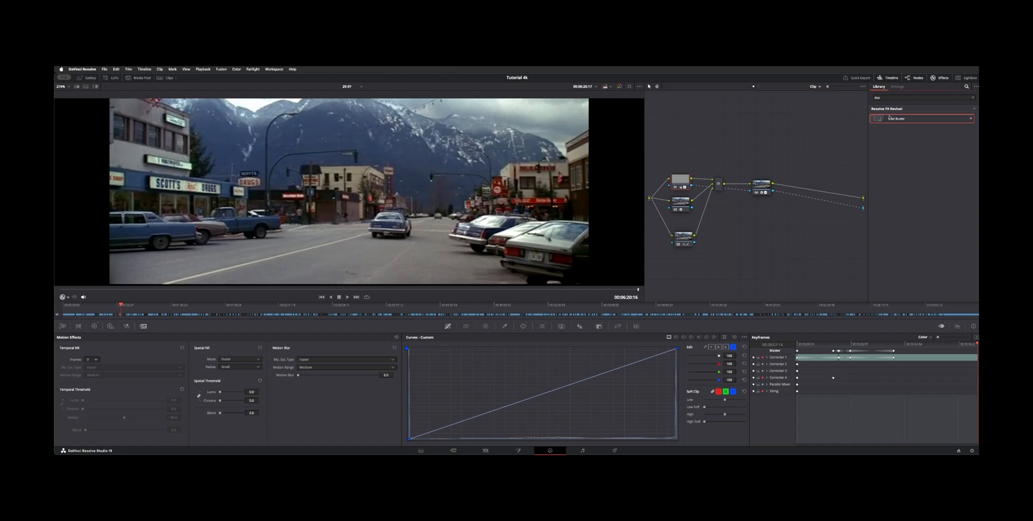